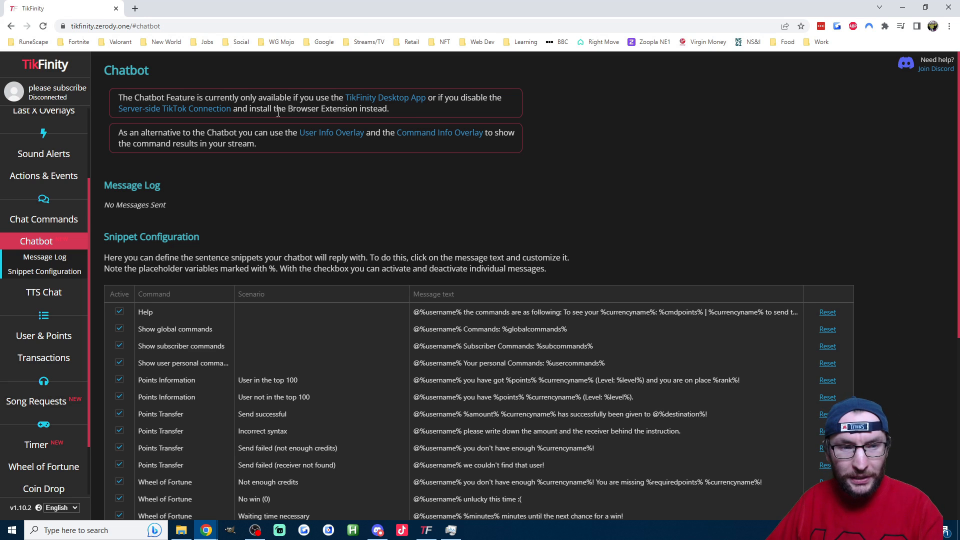
- Switch from the browser to the TikFinity desktop app's Setup page
double_click(321, 109)
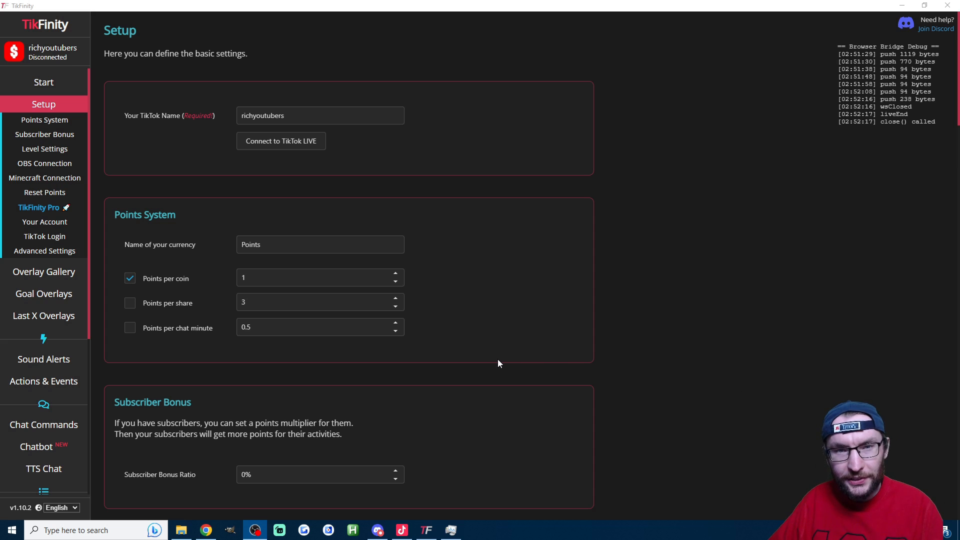
scroll("down", 3)
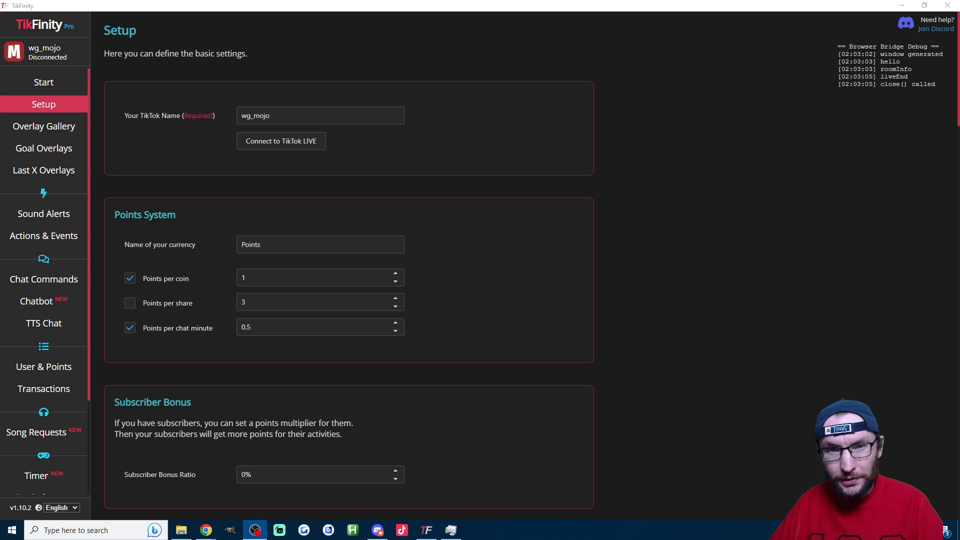
scroll("down", 3)
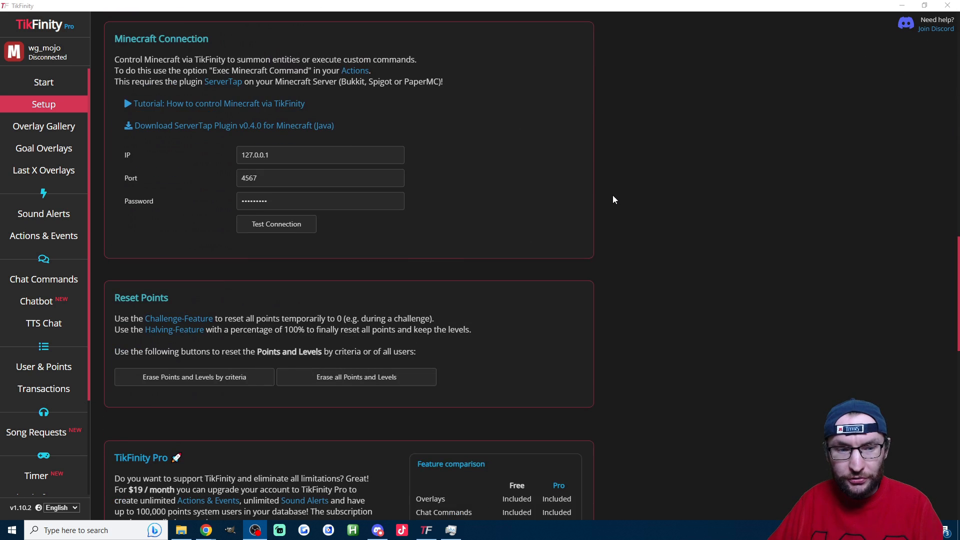
scroll("down", 3)
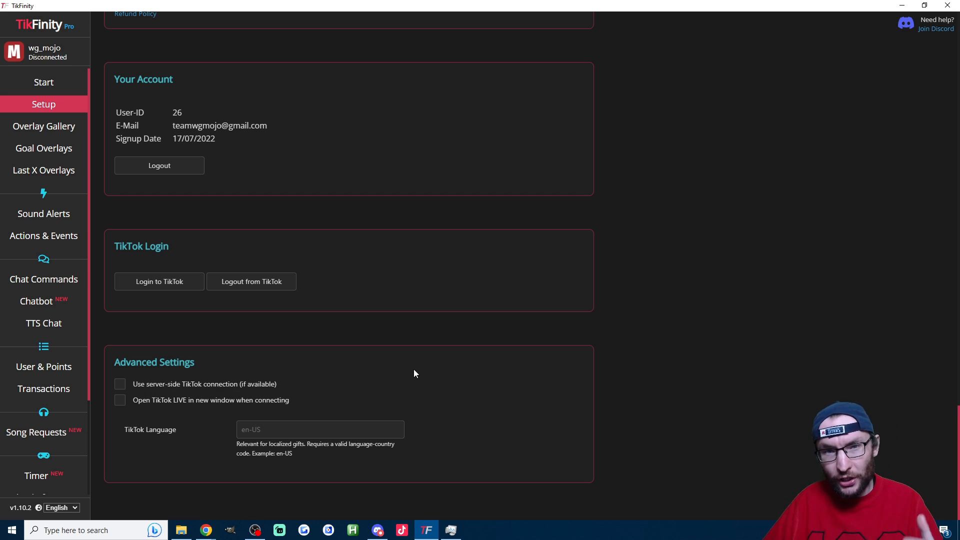
- Tick Enable Chatbot on the Chatbot page and browse the Snippet Configuration table
left_click(36, 301)
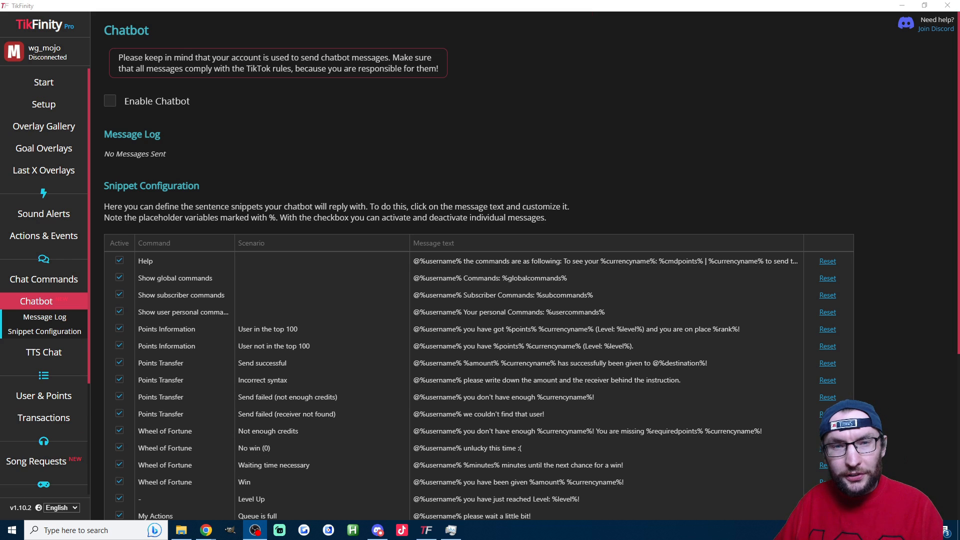
mouse_move(44, 331)
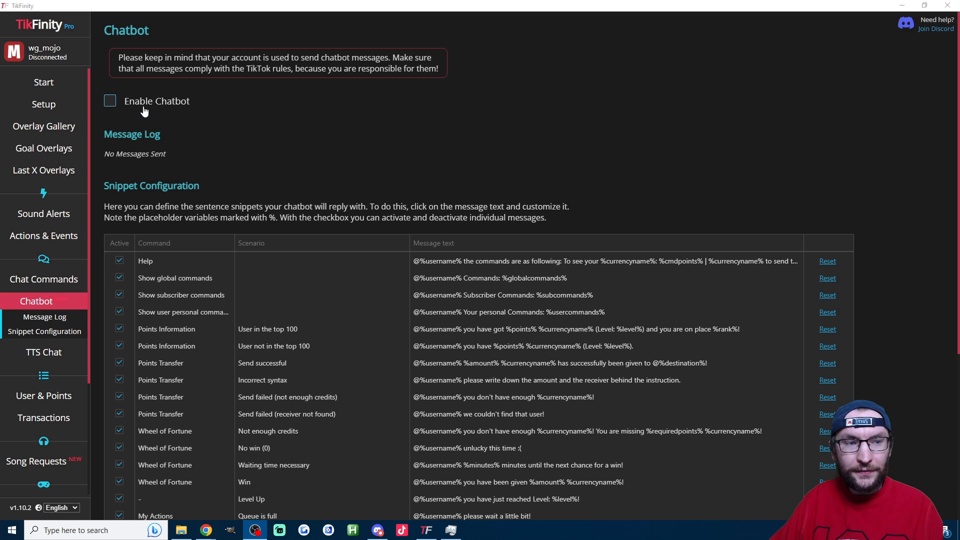
left_click(109, 101)
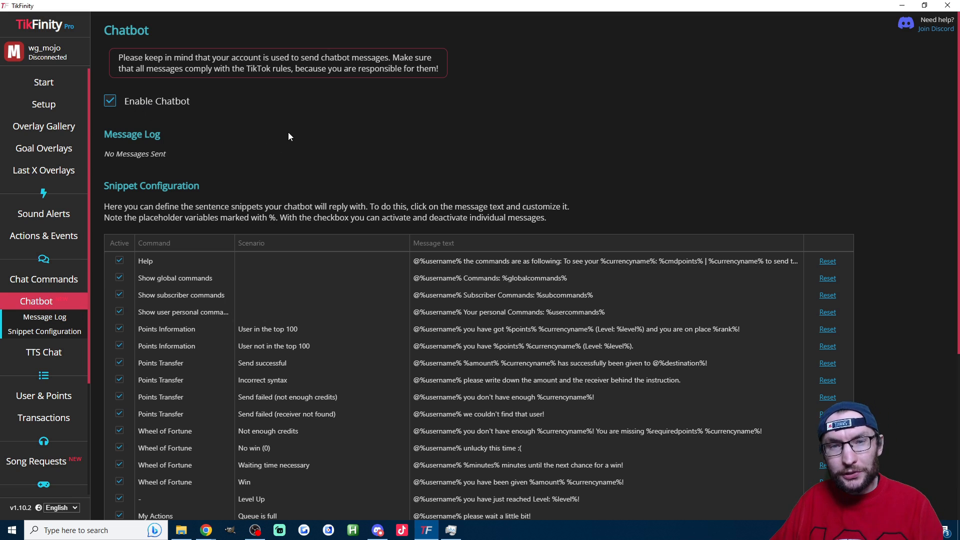
triple_click(275, 57)
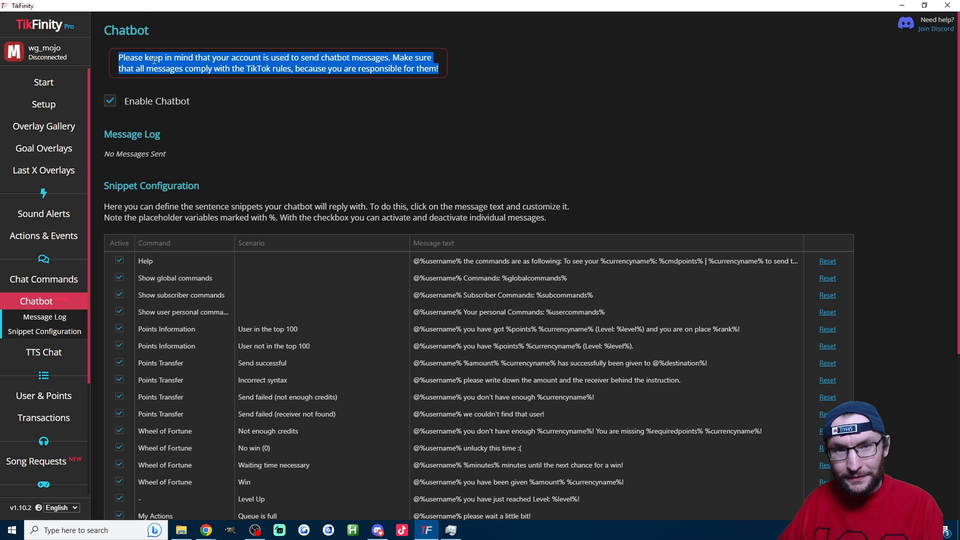
scroll("down", 3)
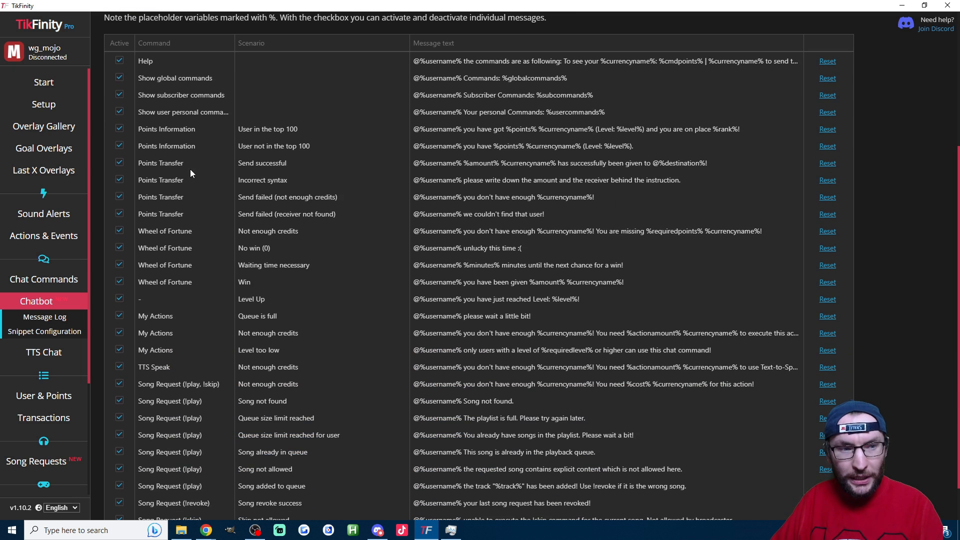
mouse_move(198, 496)
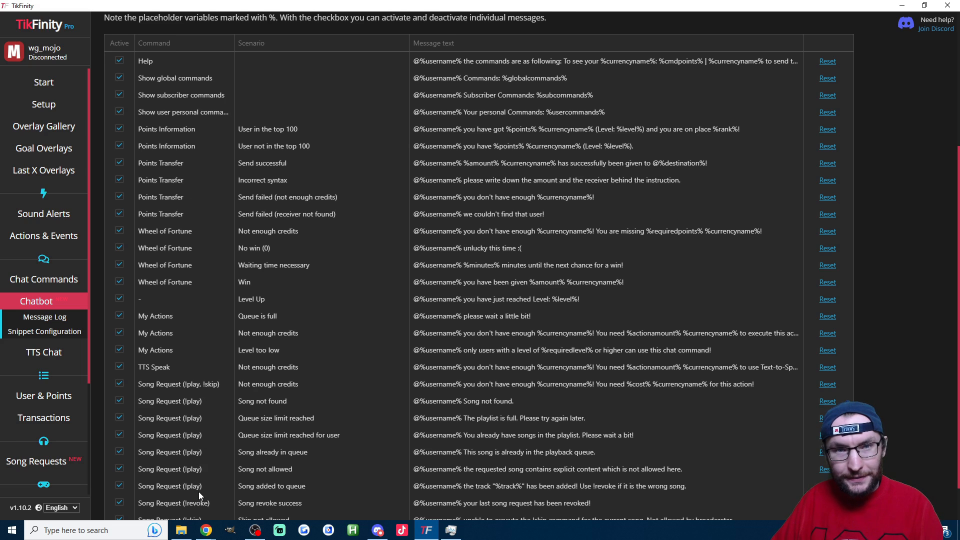
scroll("down", 3)
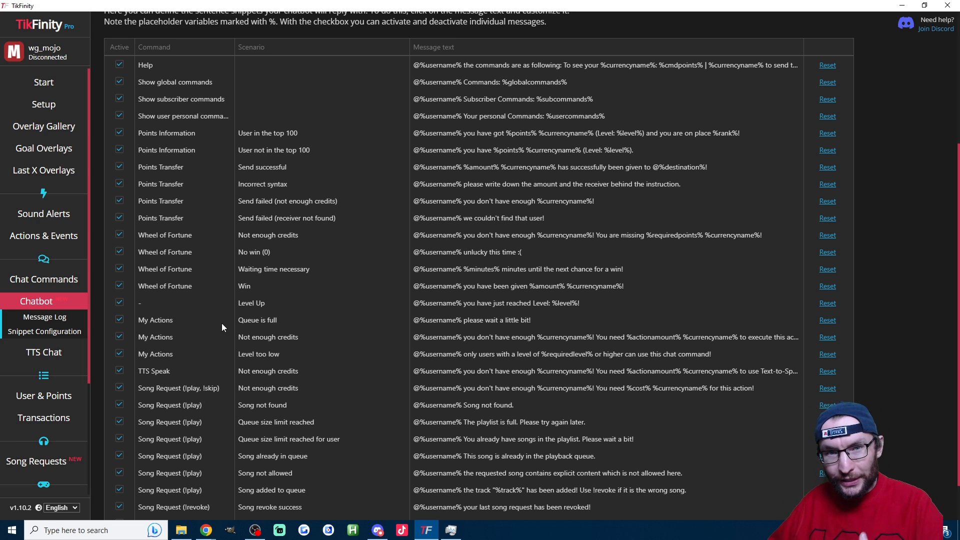
mouse_move(126, 92)
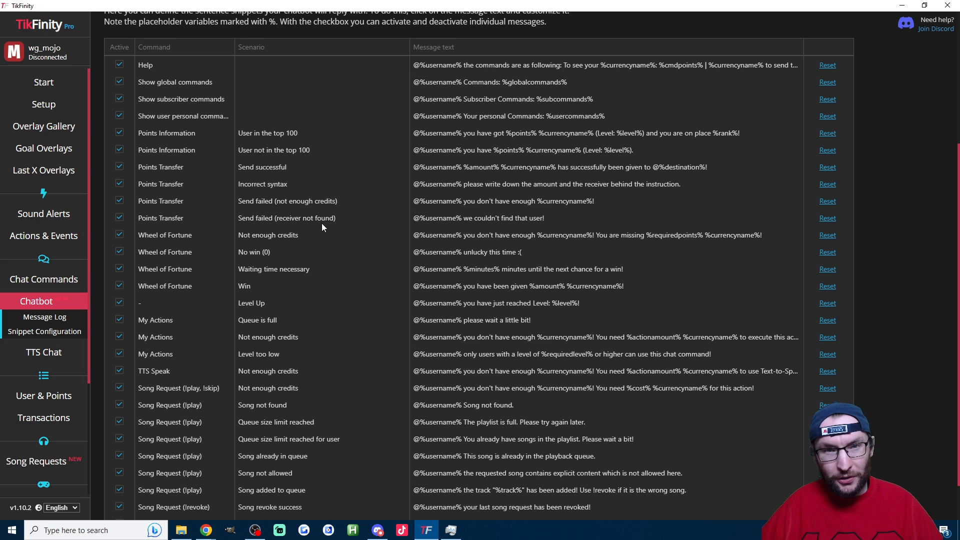
mouse_move(223, 219)
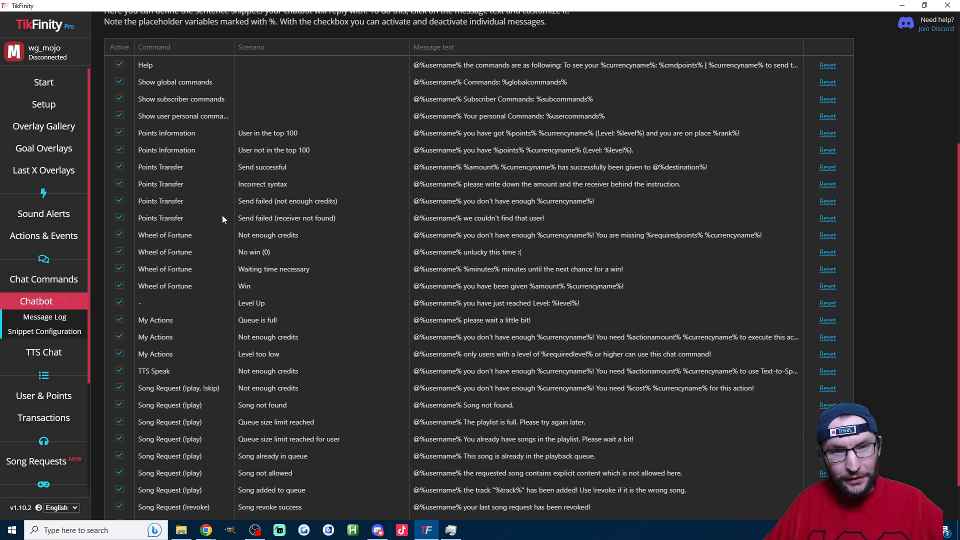
mouse_move(54, 367)
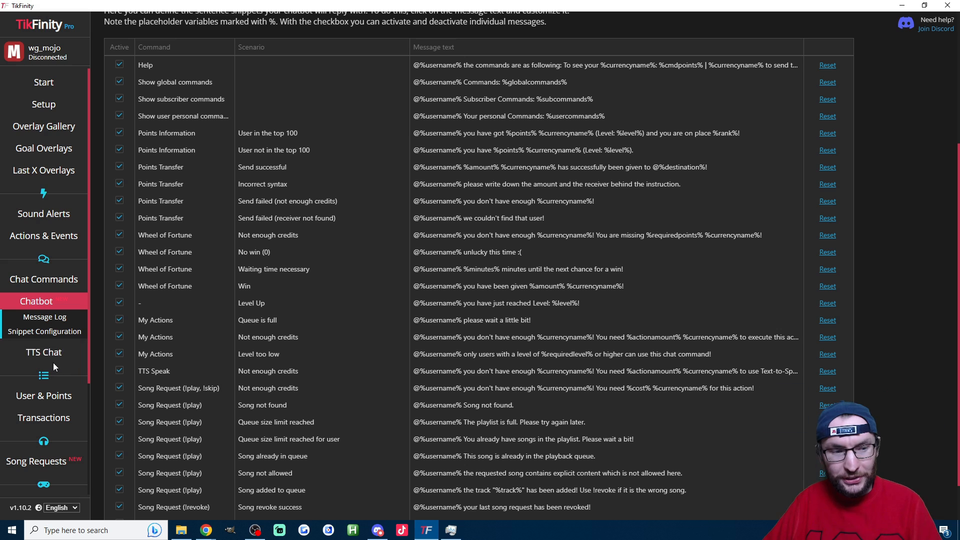
left_click(44, 352)
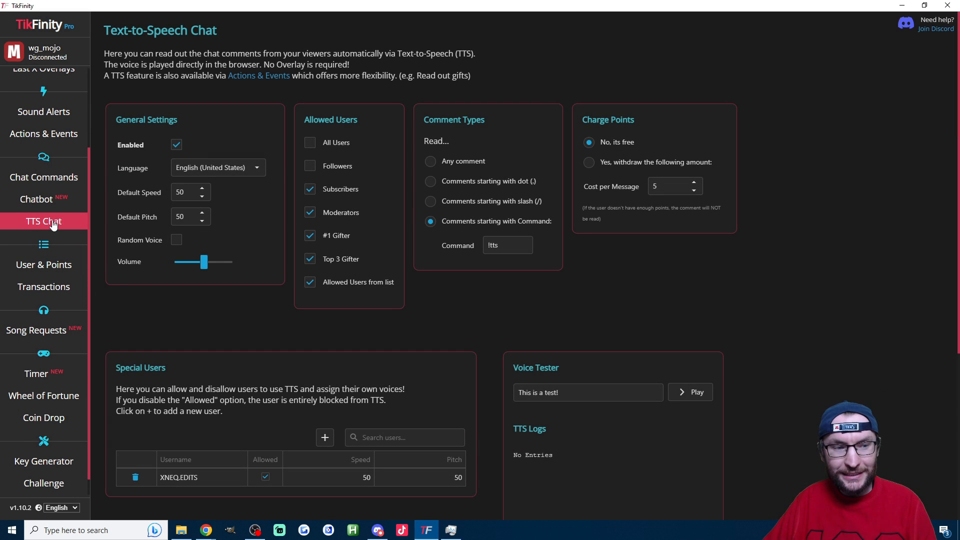
left_click(507, 245)
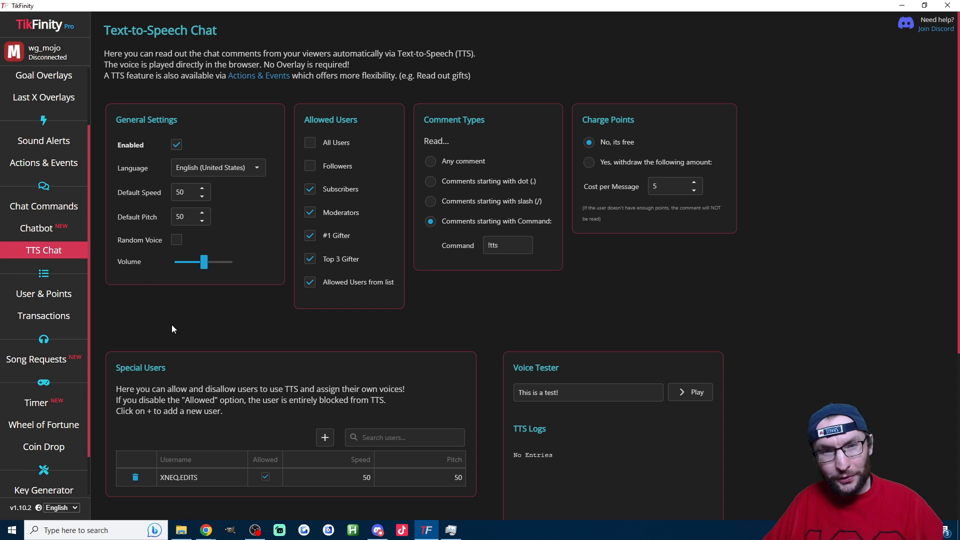
left_click(43, 205)
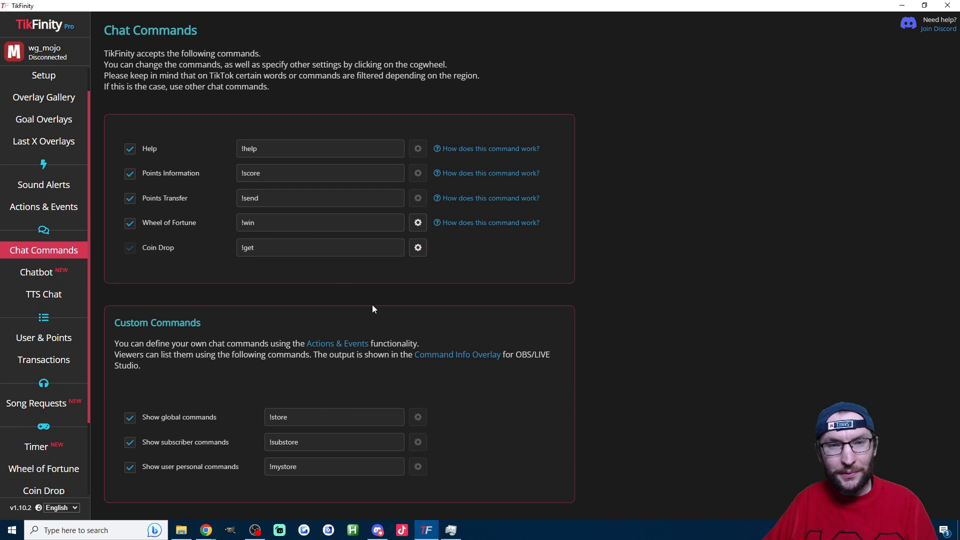
left_click(36, 250)
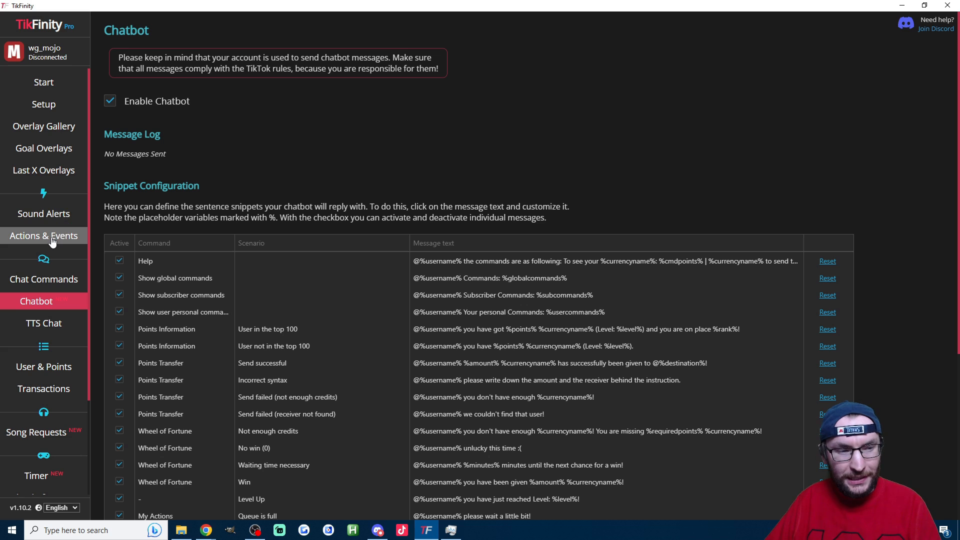
- Create a new action named 'PC Command' with Send Chatbot Message ticked
left_click(44, 236)
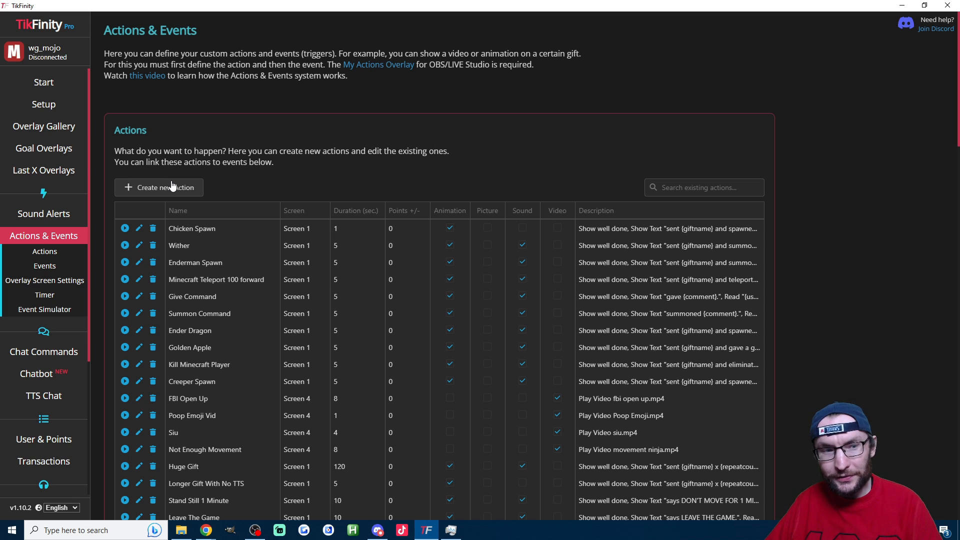
left_click(158, 188)
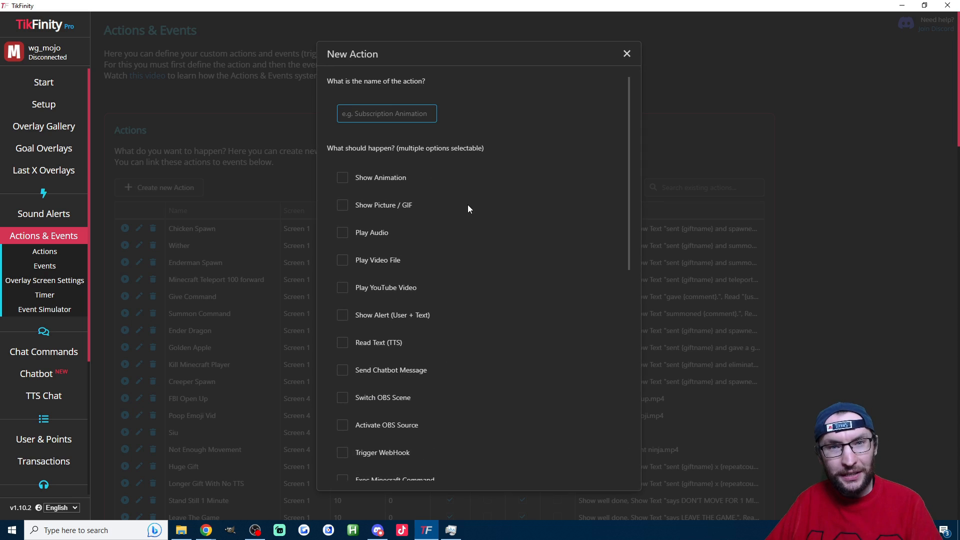
mouse_move(649, 215)
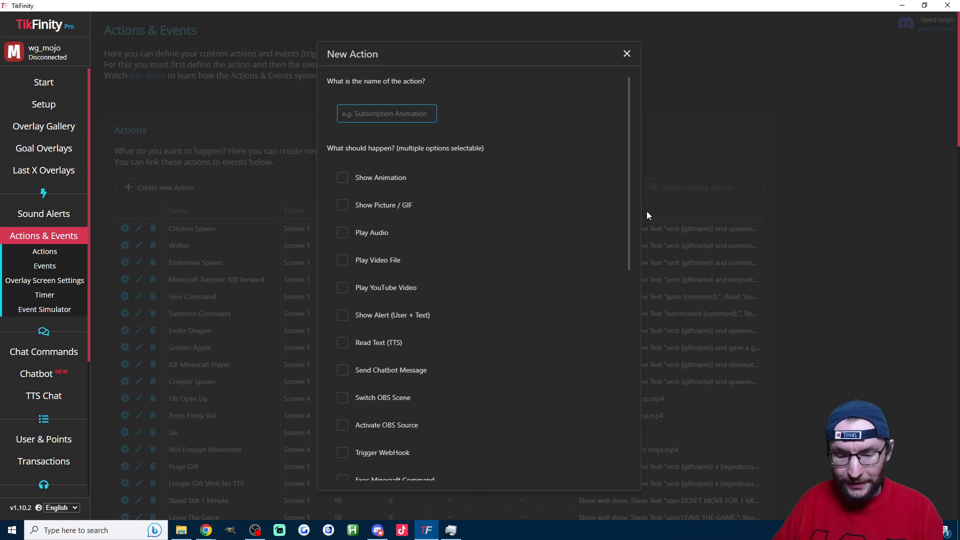
type("PC Command")
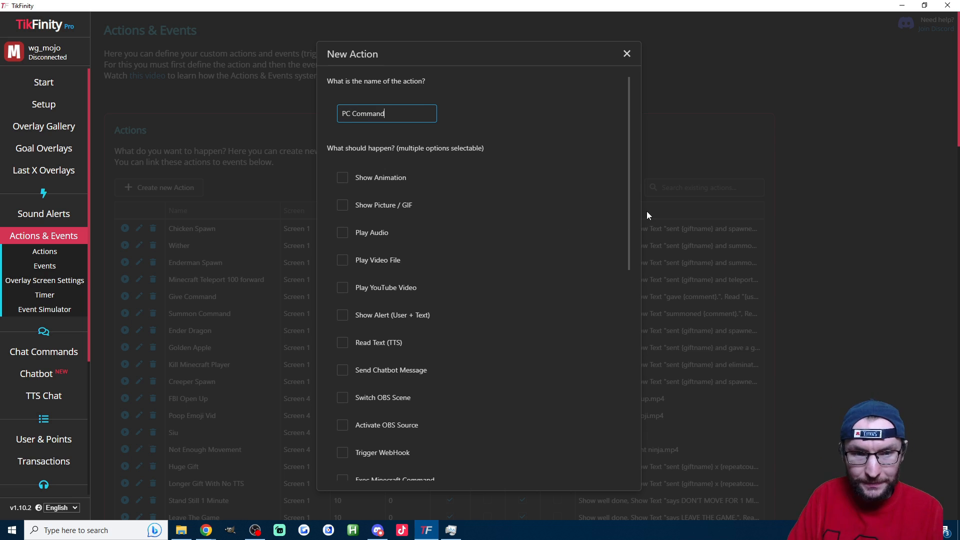
scroll("down", 3)
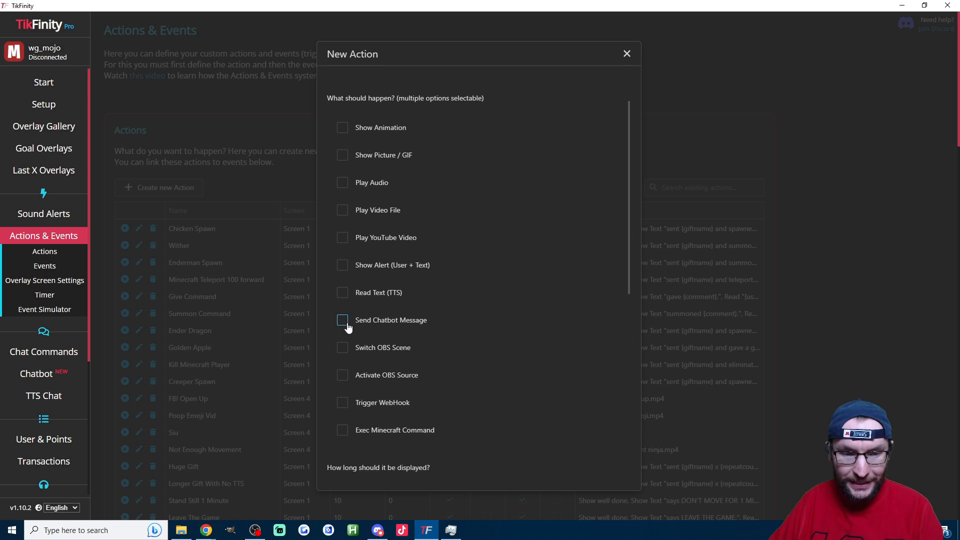
left_click(342, 320)
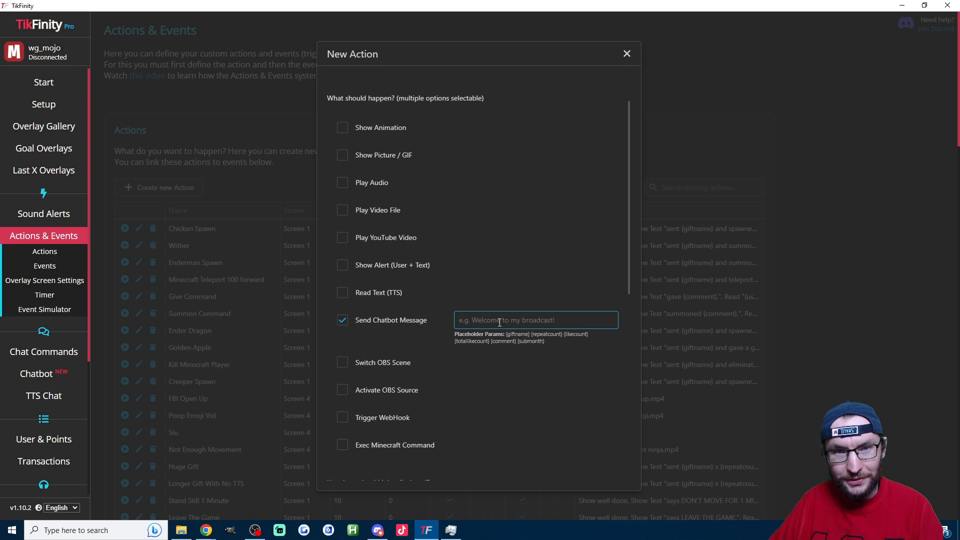
left_click(206, 530)
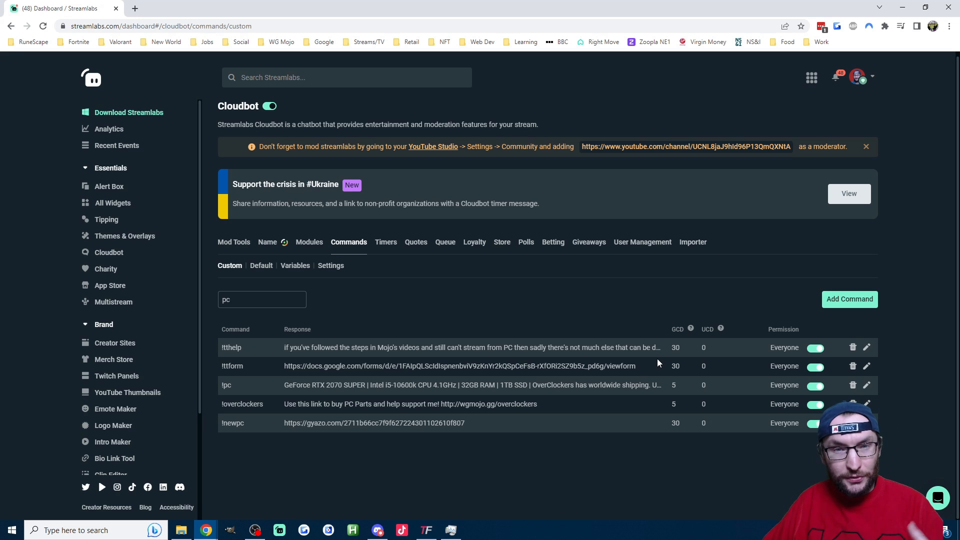
mouse_move(866, 385)
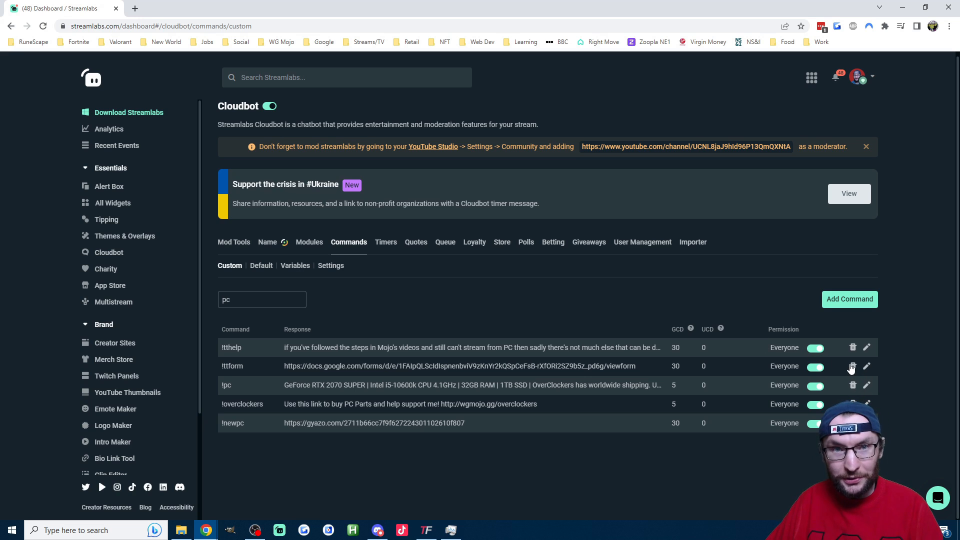
- Open the Streamlabs !pc command and select its PC-specs response text
left_click(867, 384)
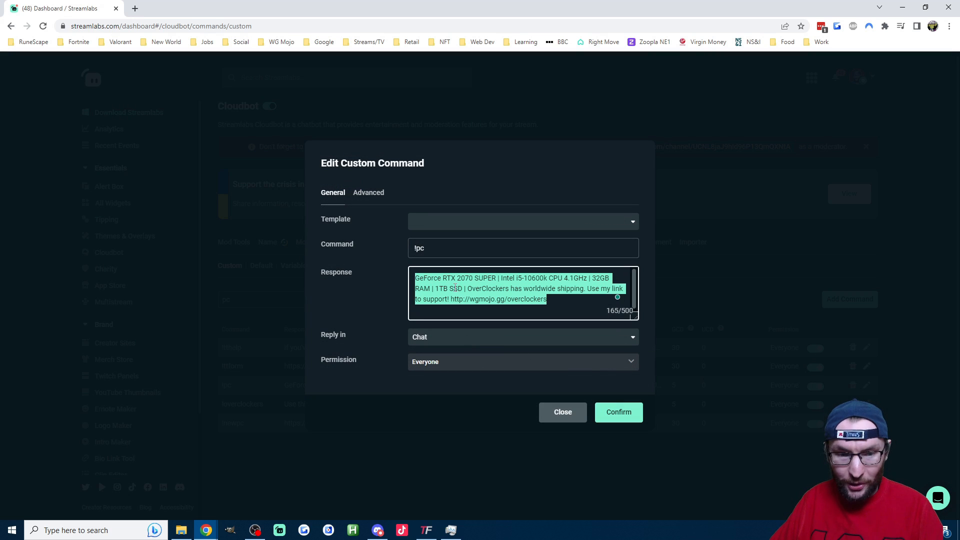
left_click(426, 530)
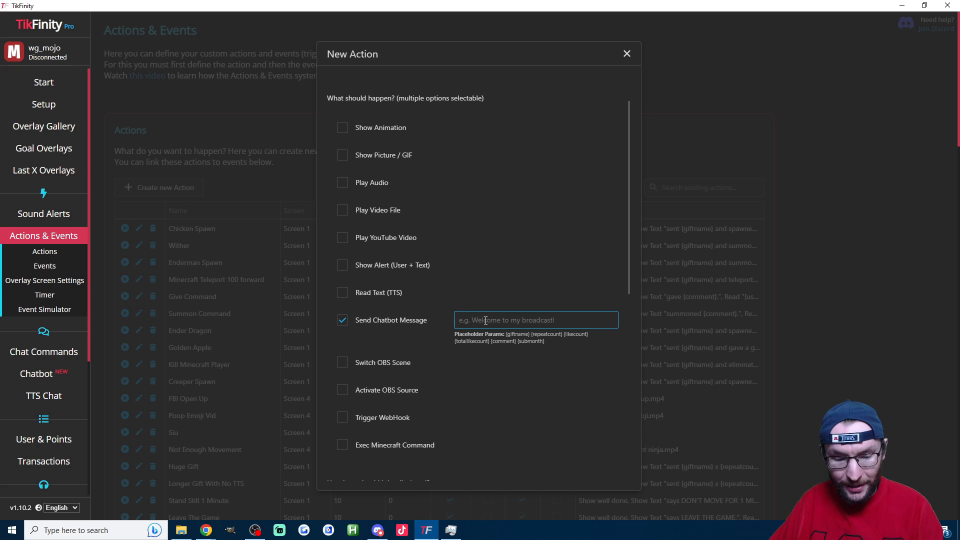
- Enter the support link and 'GeForce RTX 2070 SUPER | Intel i5-10600k' message, then save
type("my link to support! http://wgmojo.gg/overclockers")
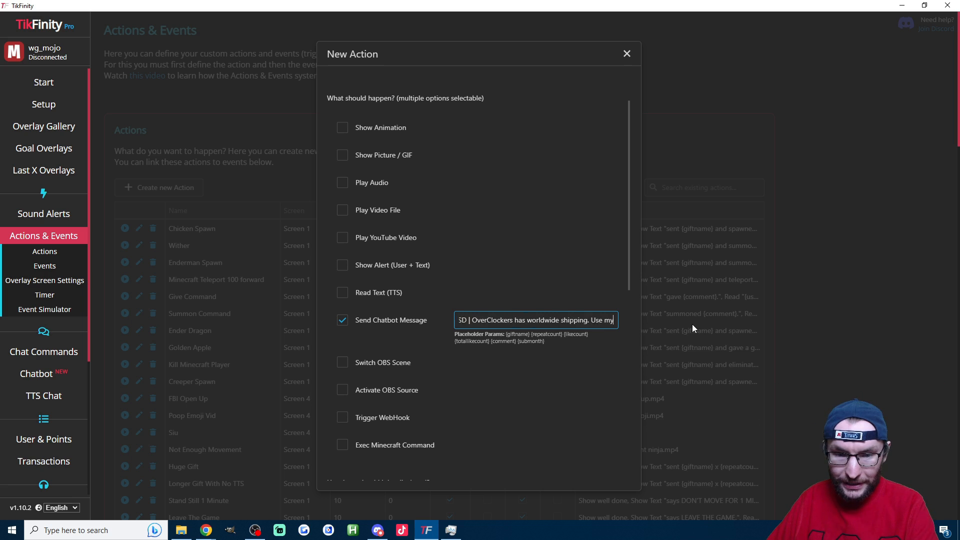
type("GeForce RTX 2070 SUPER | Intel i5-10600k CPU 4.1")
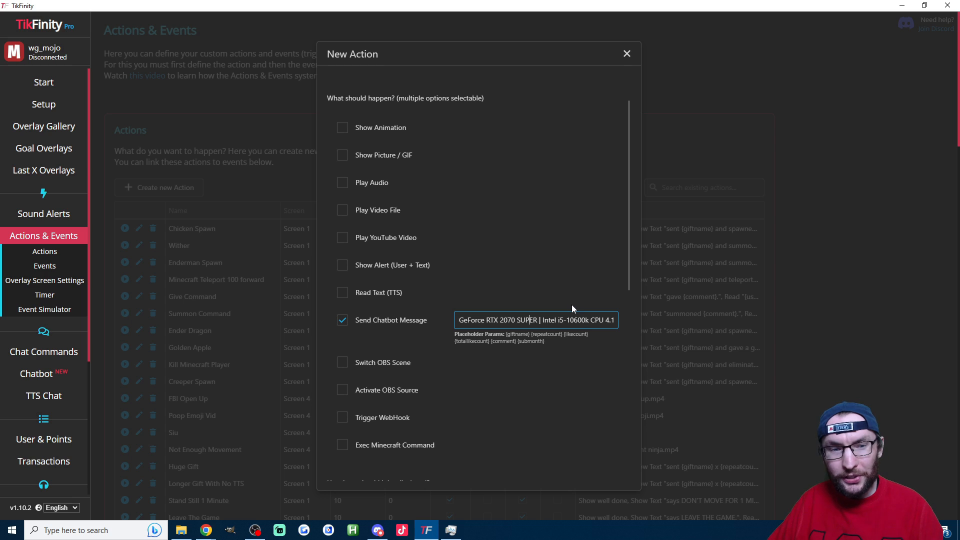
mouse_move(441, 305)
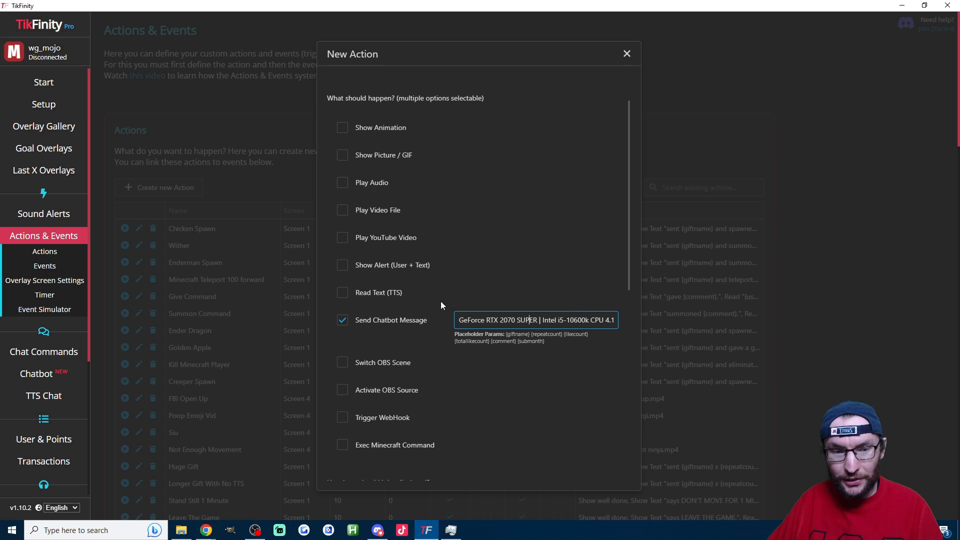
scroll("down", 3)
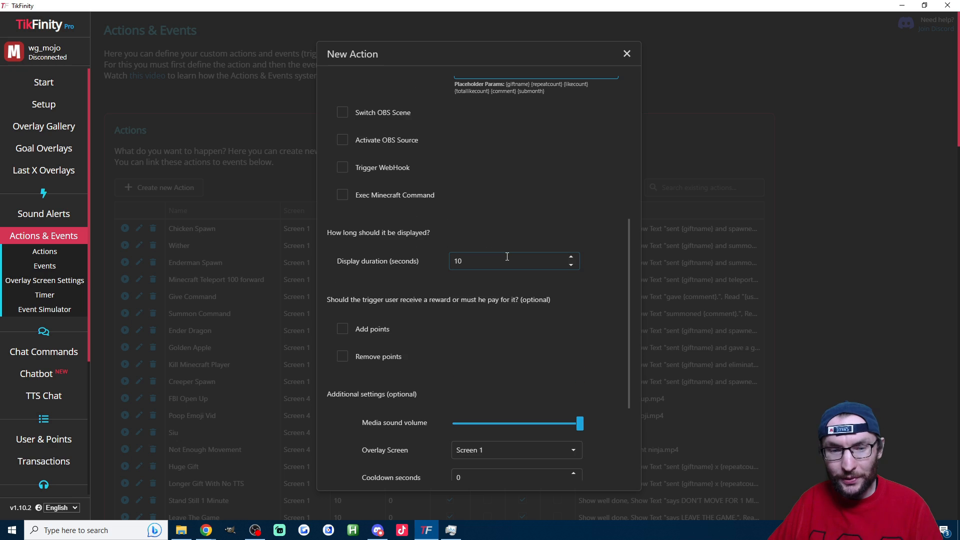
scroll("down", 3)
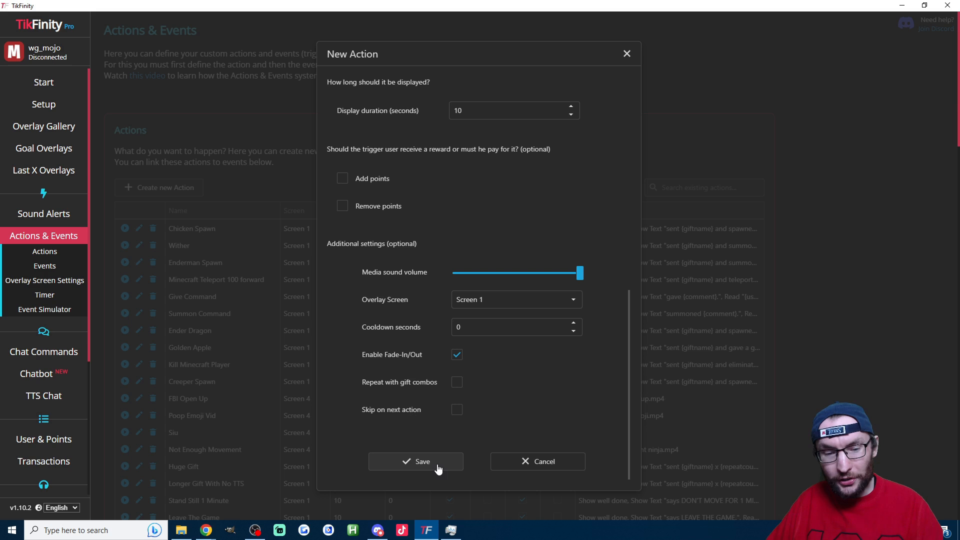
left_click(416, 461)
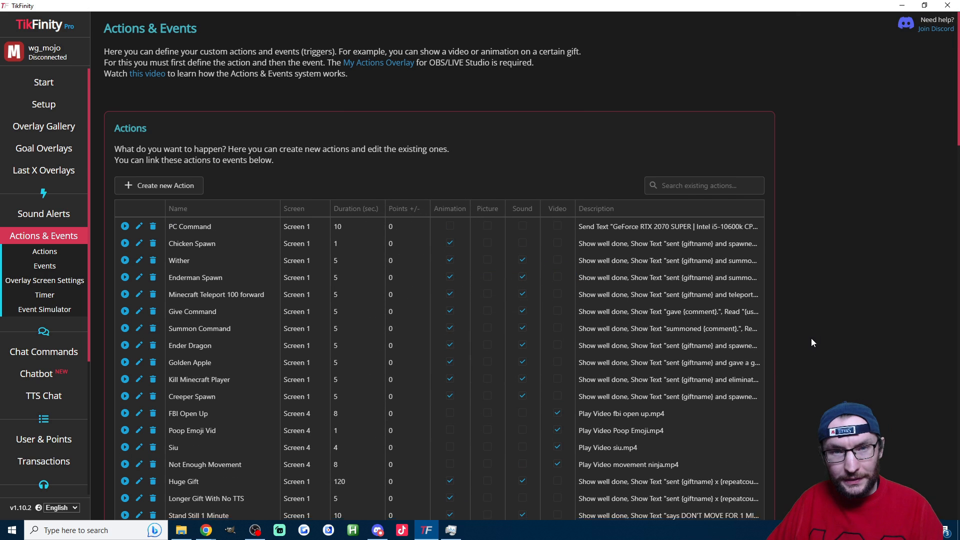
- Create an event where commenting the !pc command triggers the PC Command action
scroll("down", 3)
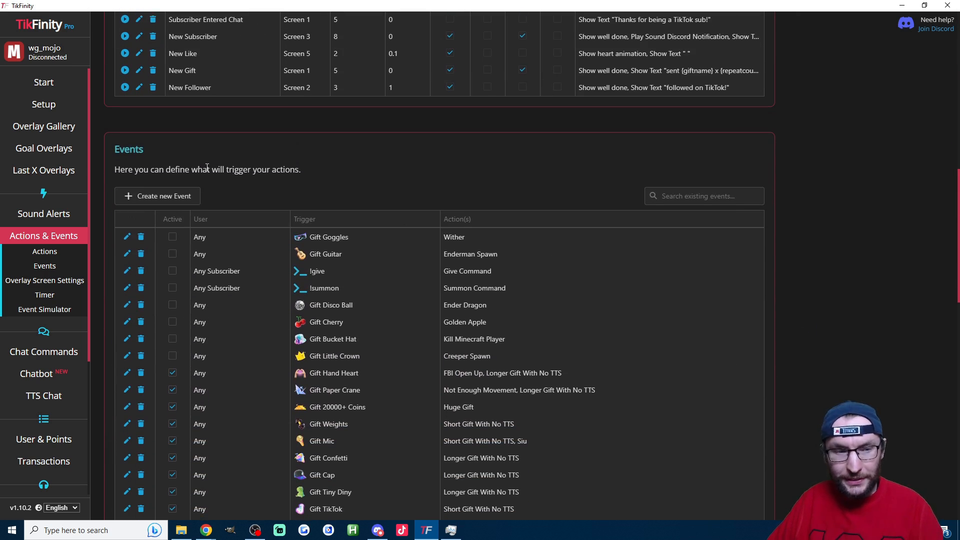
left_click(156, 196)
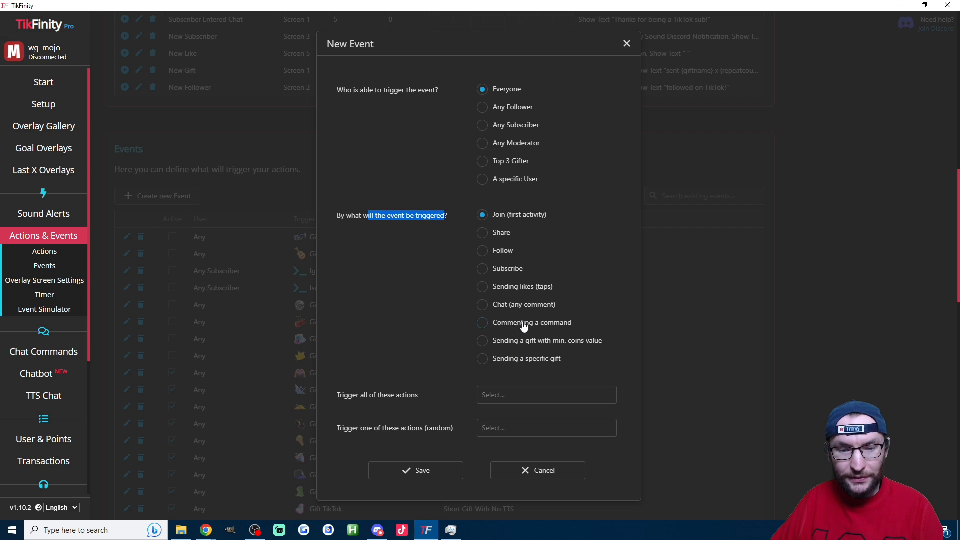
left_click(483, 323)
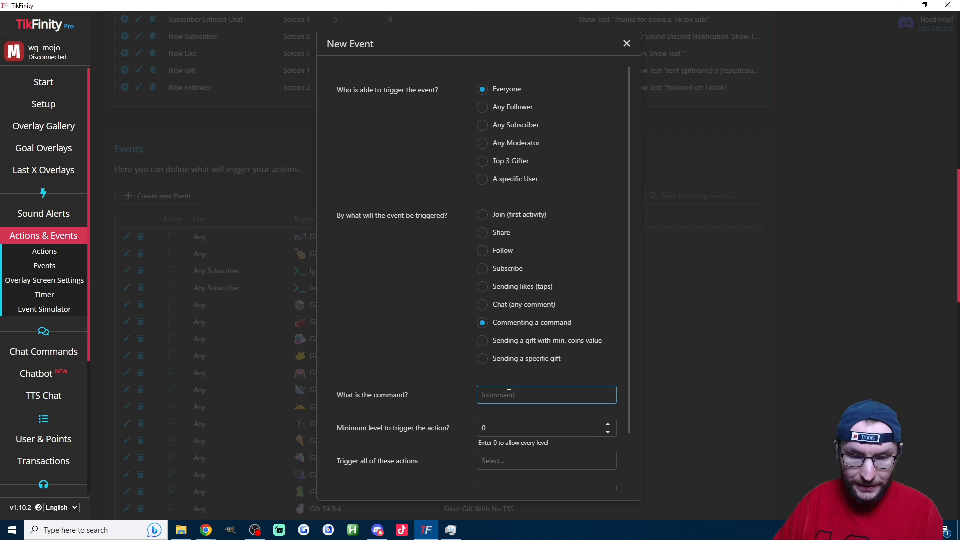
type("!pc")
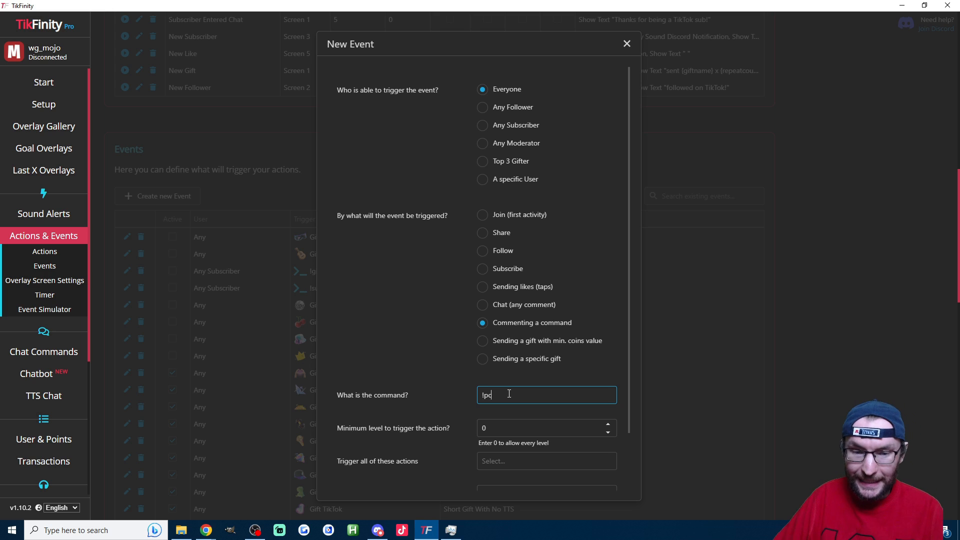
scroll("down", 3)
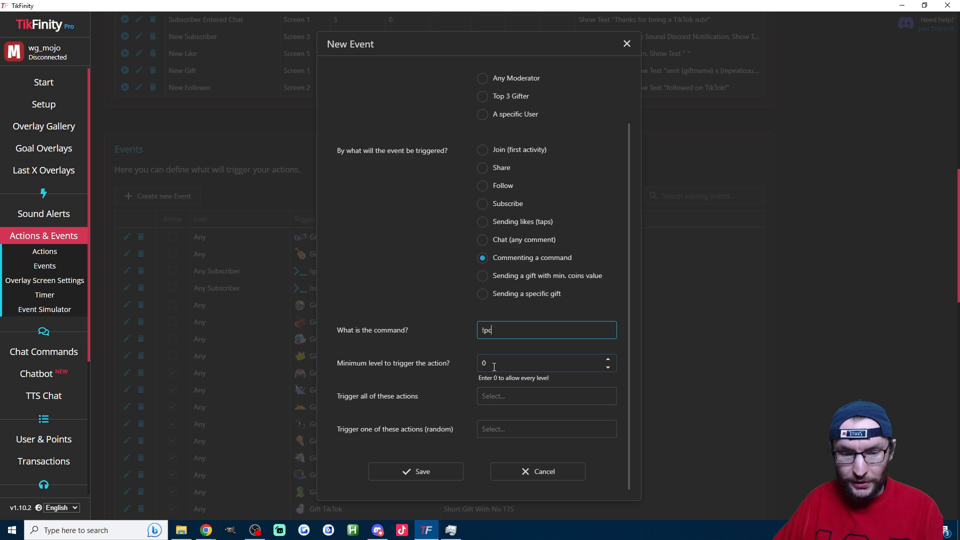
left_click(545, 362)
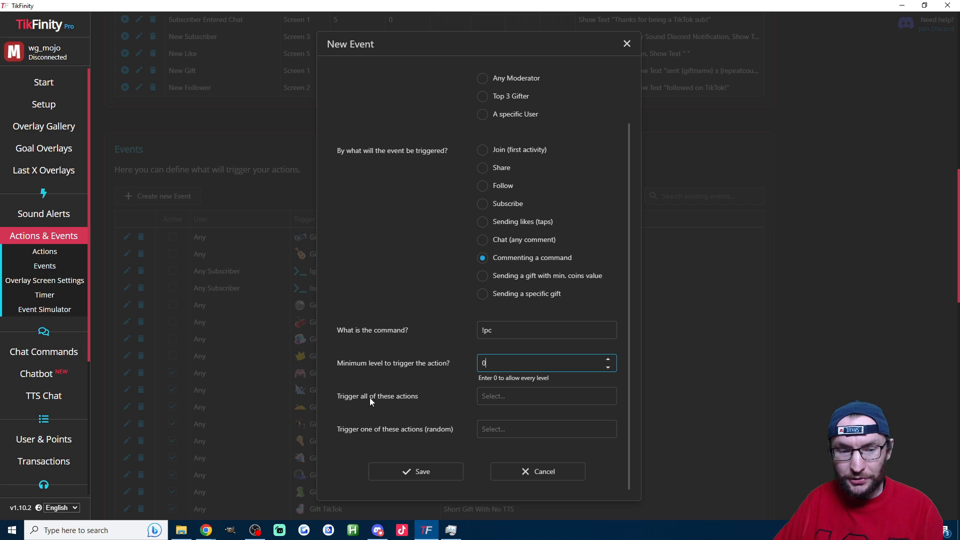
left_click(546, 396)
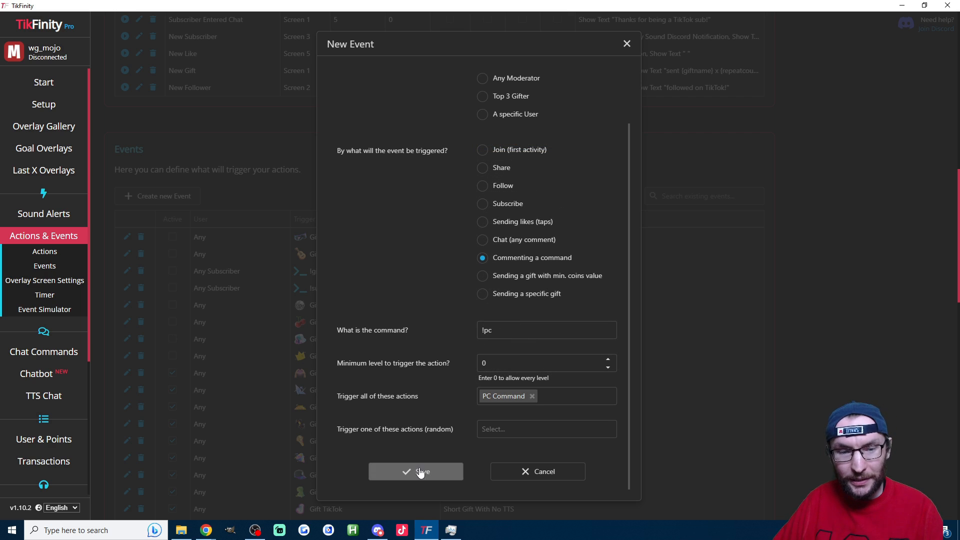
left_click(415, 472)
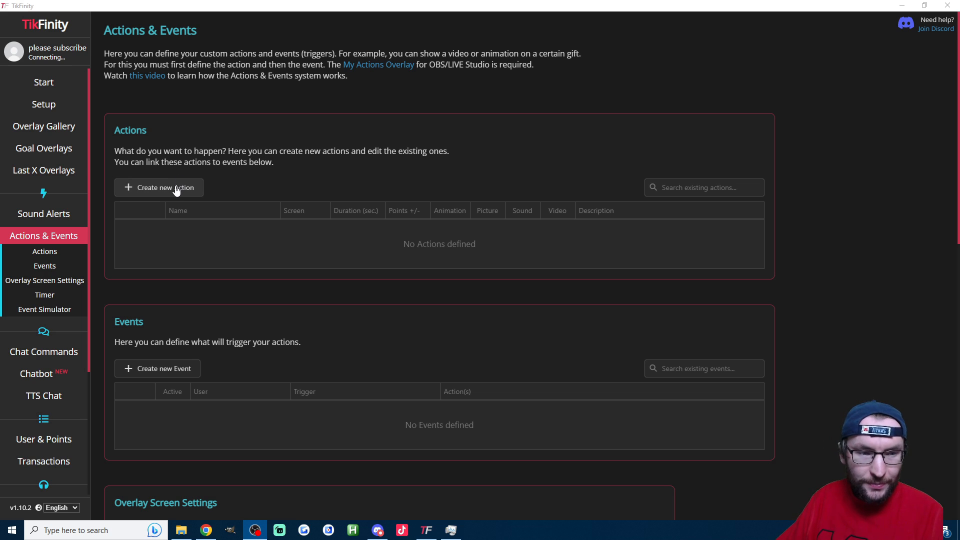
- Name a new action 'New Gift' with alert text 'Thanks for {repeatcount} {giftname}'
left_click(159, 188)
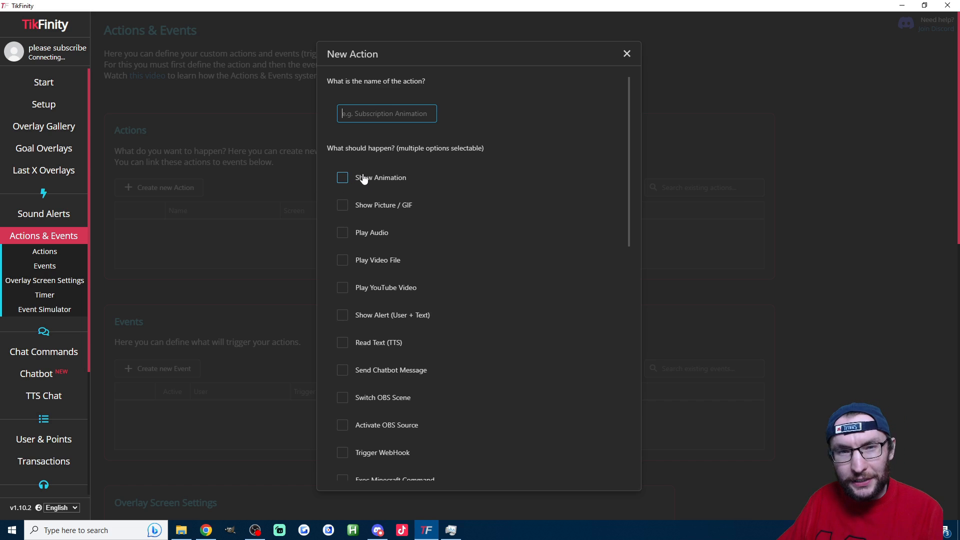
type("New Gift")
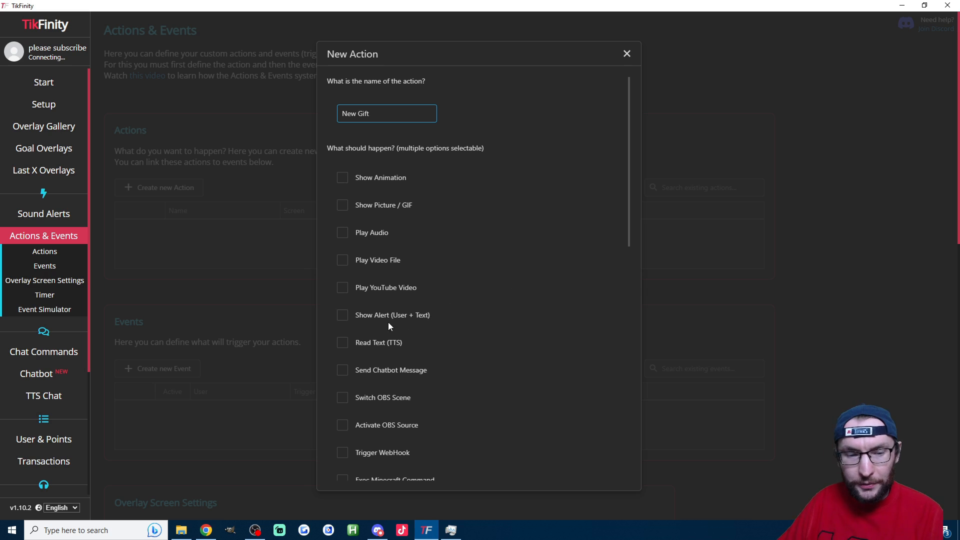
left_click(342, 314)
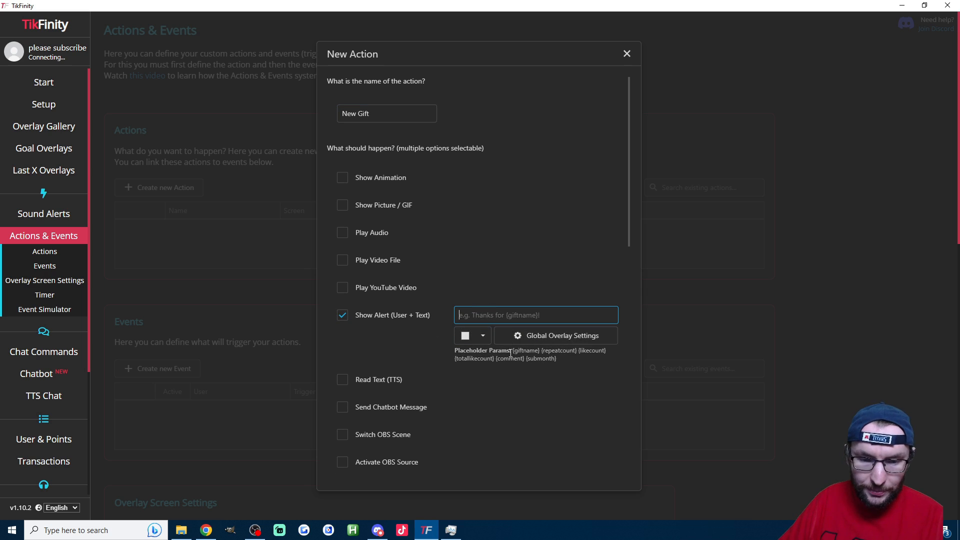
type("Thanks for {repeatcount} {giftname}")
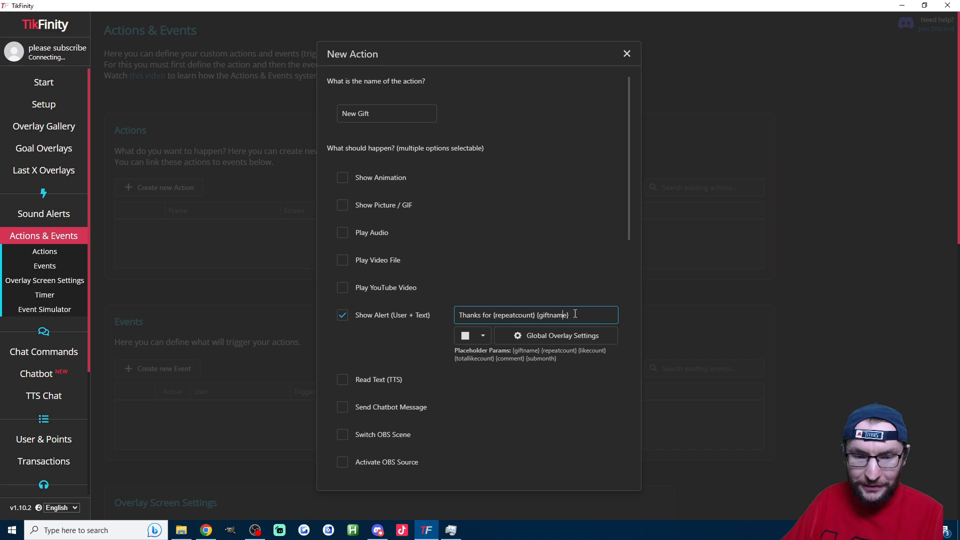
double_click(521, 349)
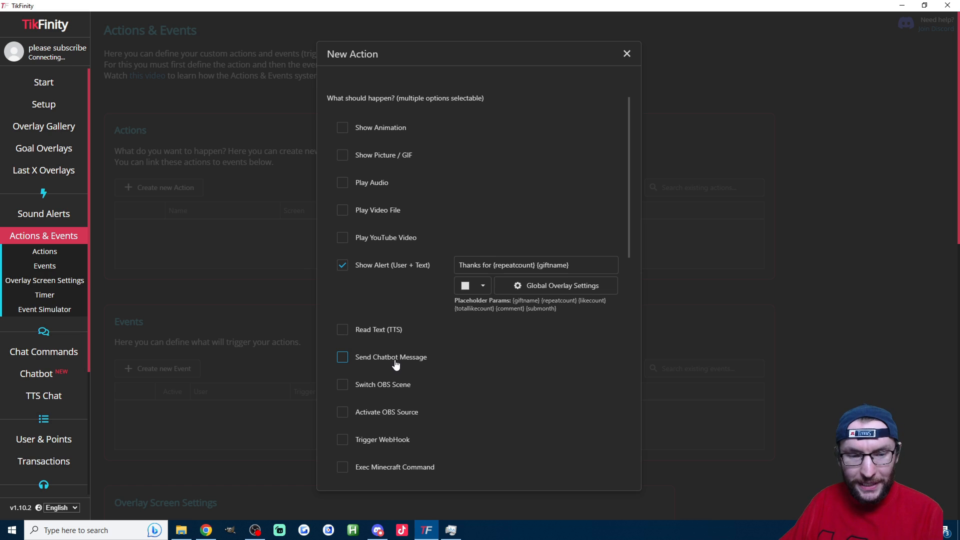
- Add a matching chatbot thank-you message and set the display duration to 5
left_click(342, 357)
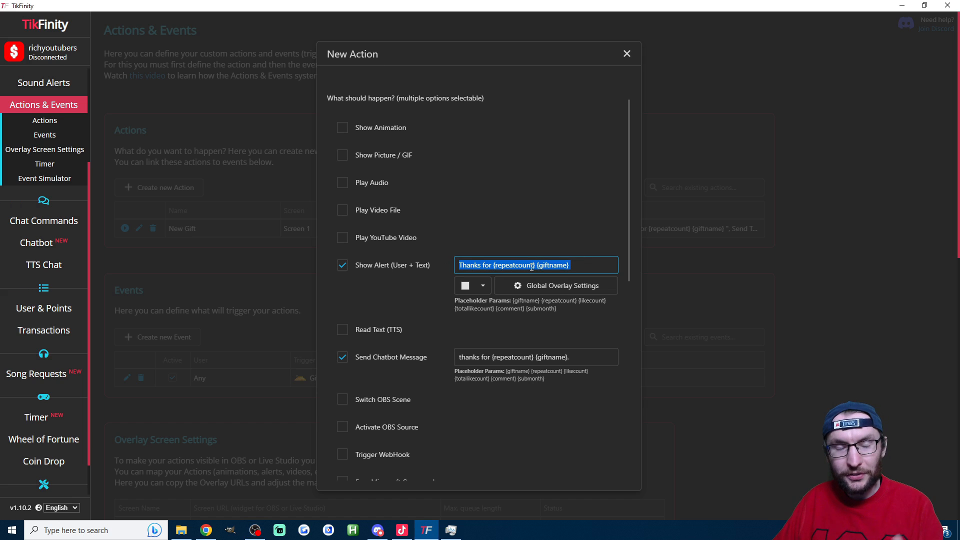
left_click(534, 357)
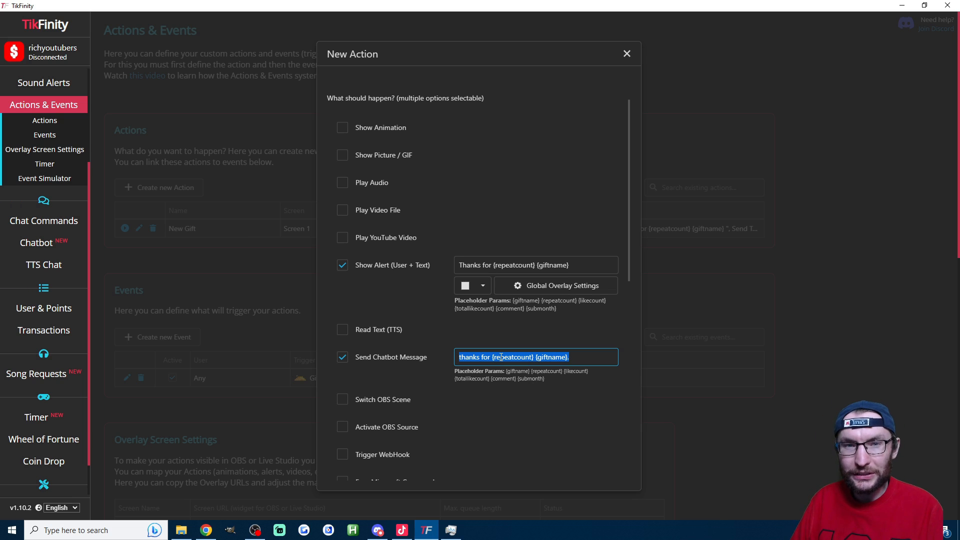
scroll("down", 3)
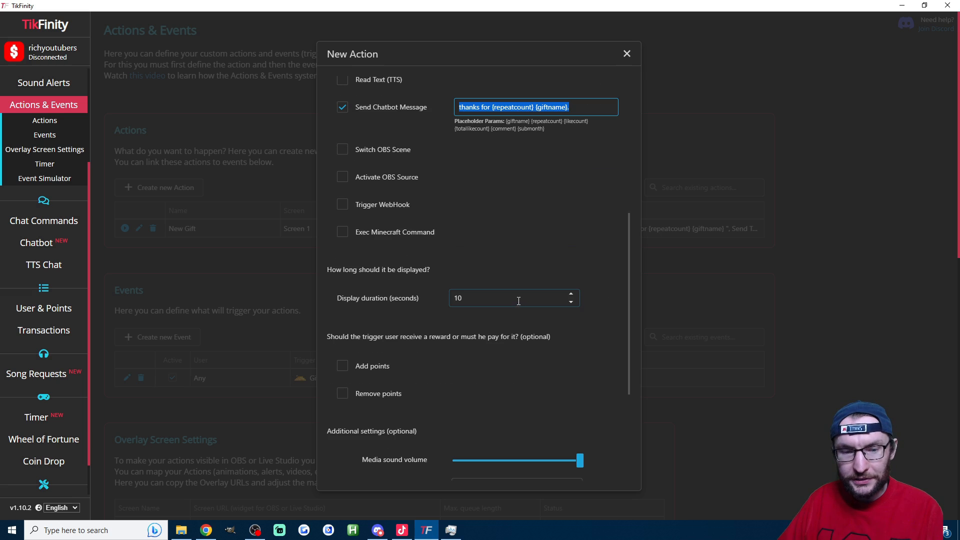
type("5")
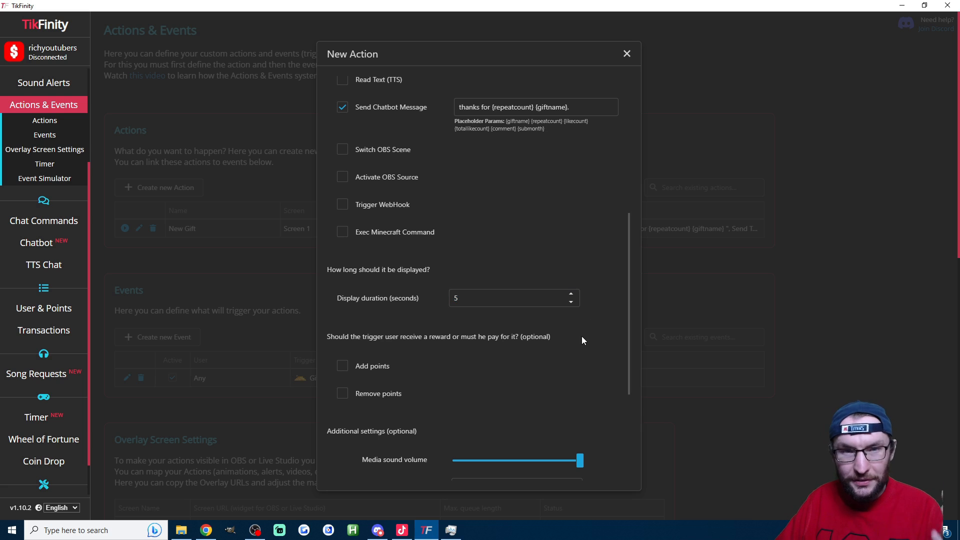
scroll("down", 3)
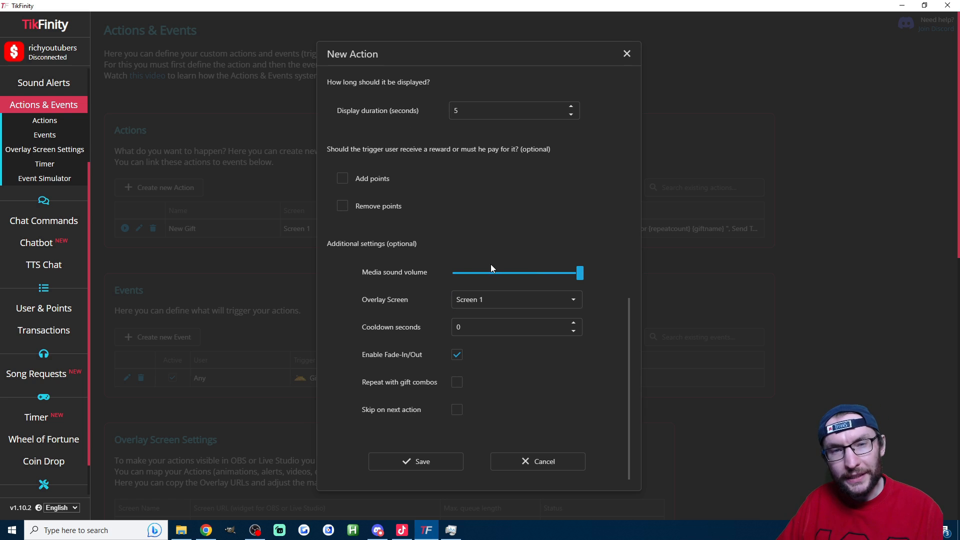
- Save New Gift, delete the old gift event, and start a min-coins gift event
left_click(415, 461)
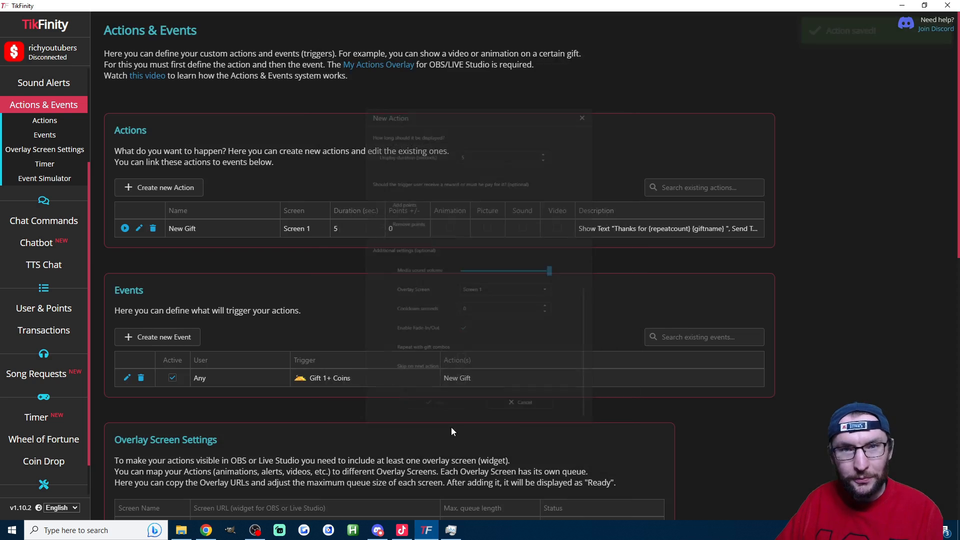
left_click(141, 378)
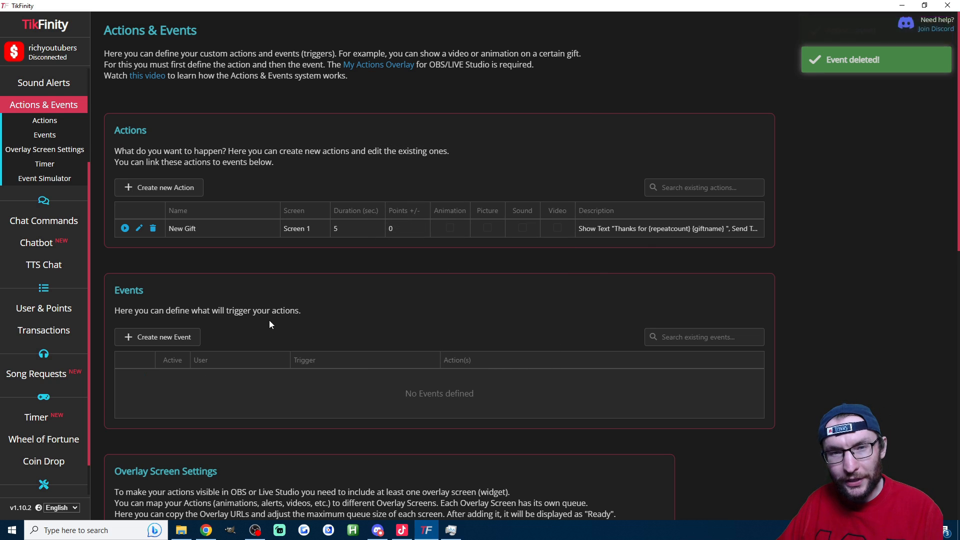
left_click(157, 336)
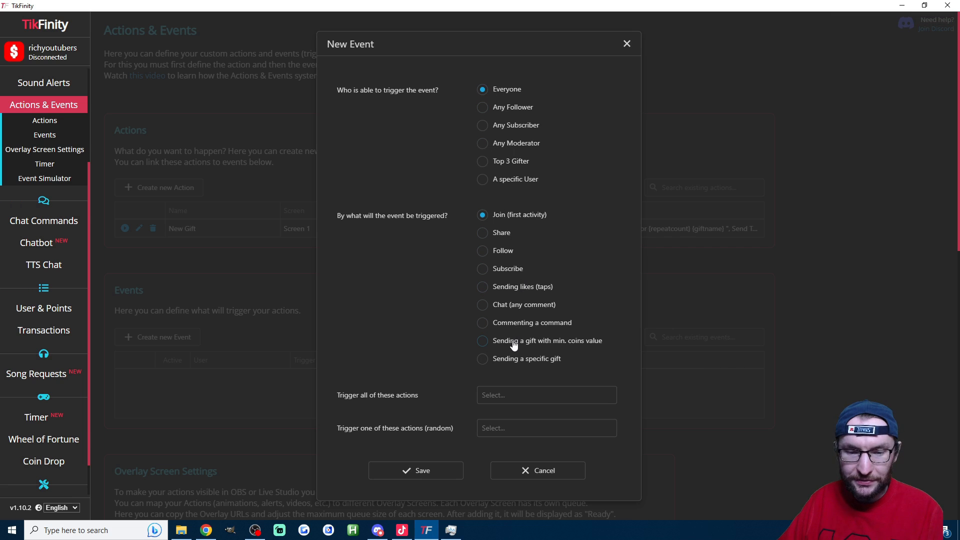
left_click(482, 340)
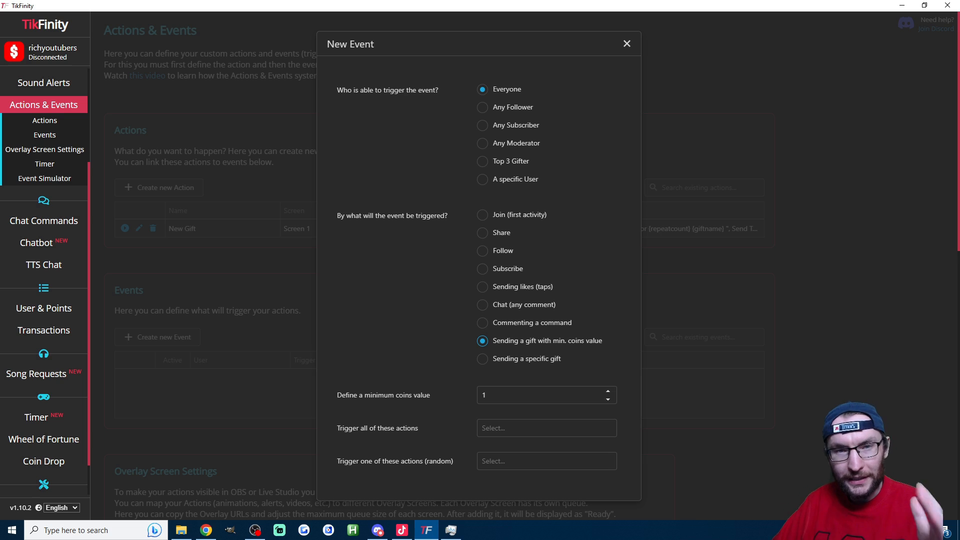
mouse_move(731, 244)
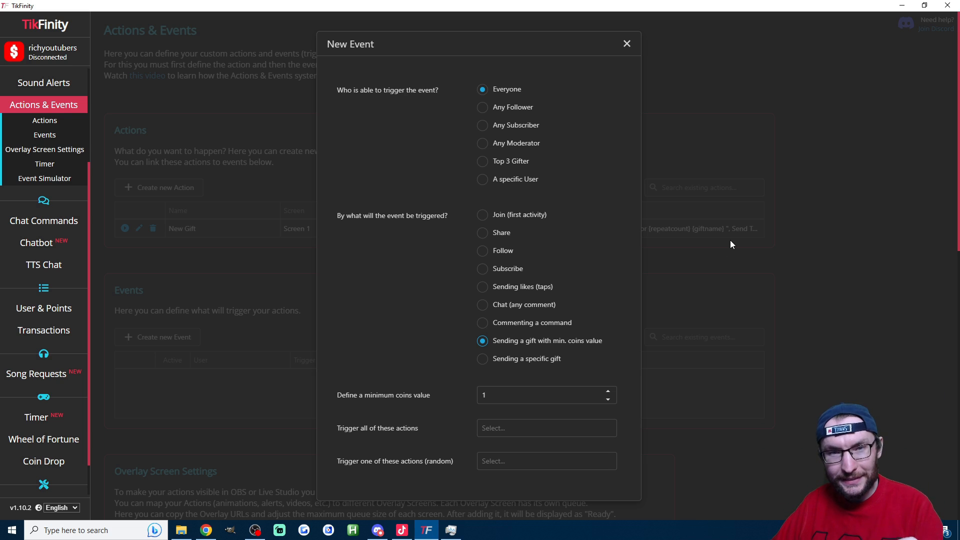
- Set the minimum to 1000 coins, trigger New Gift, and save the event
left_click(533, 395)
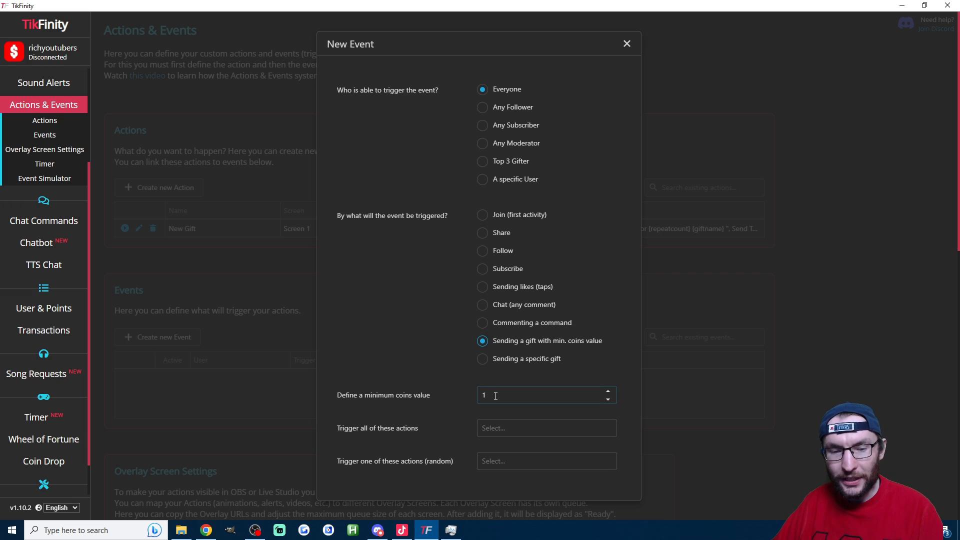
type("1000")
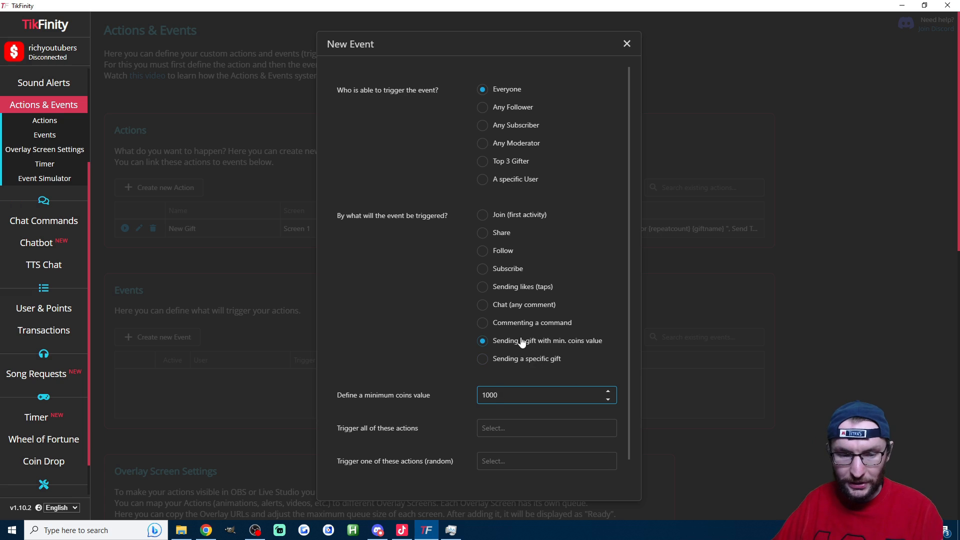
left_click(545, 396)
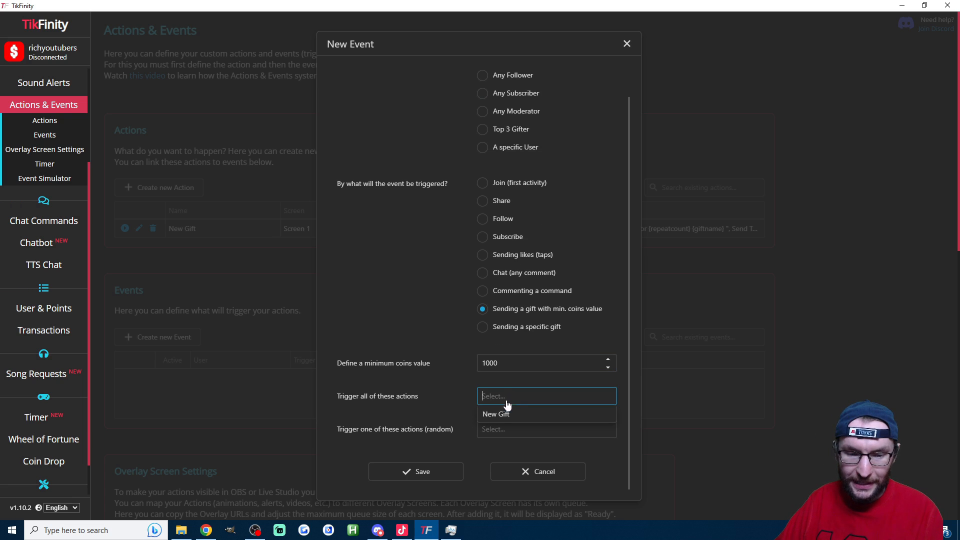
left_click(496, 414)
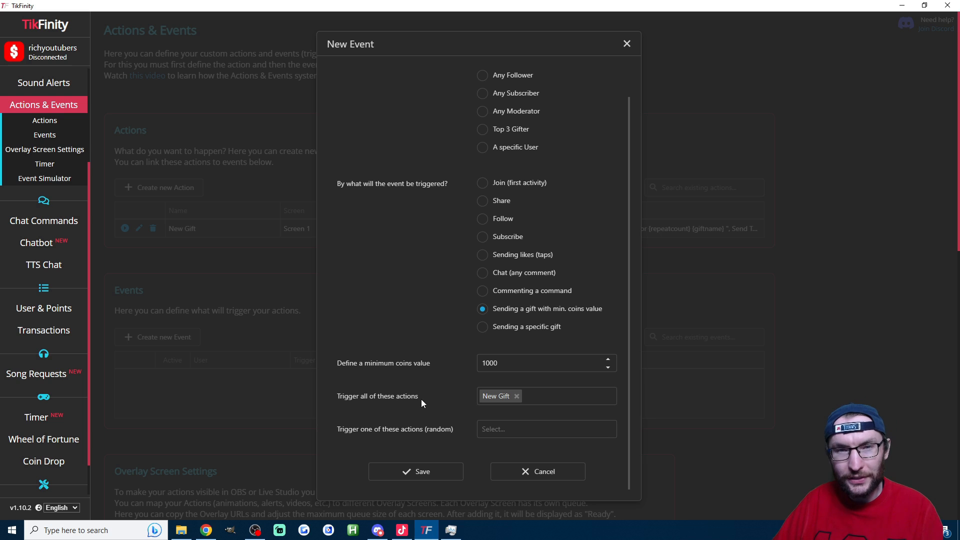
left_click(415, 471)
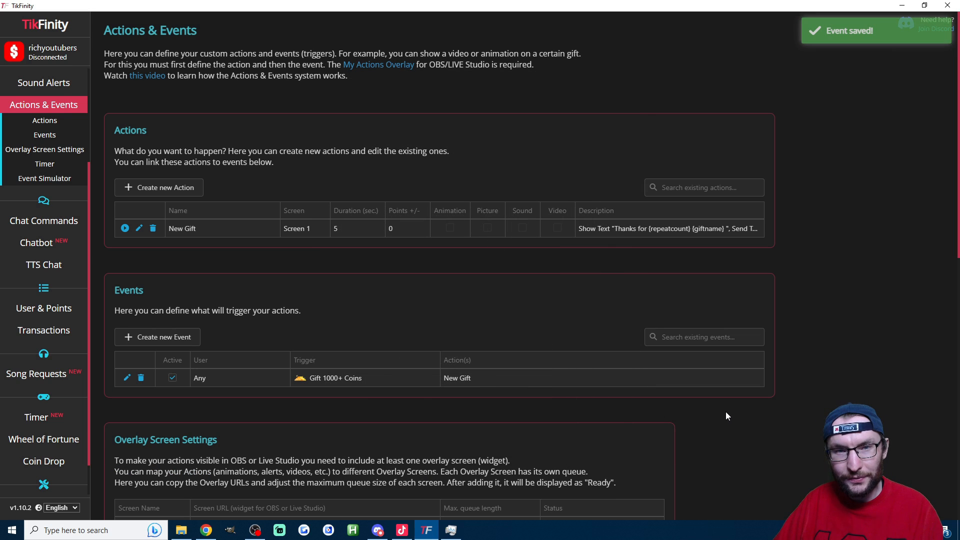
mouse_move(739, 419)
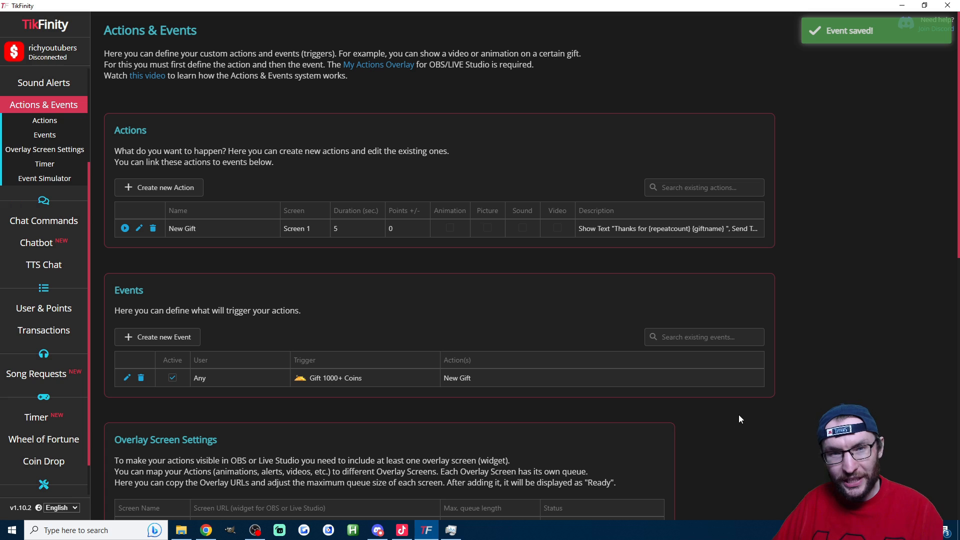
- Copy the Screen 1 overlay URL and switch to TikTok LIVE Studio
scroll("down", 3)
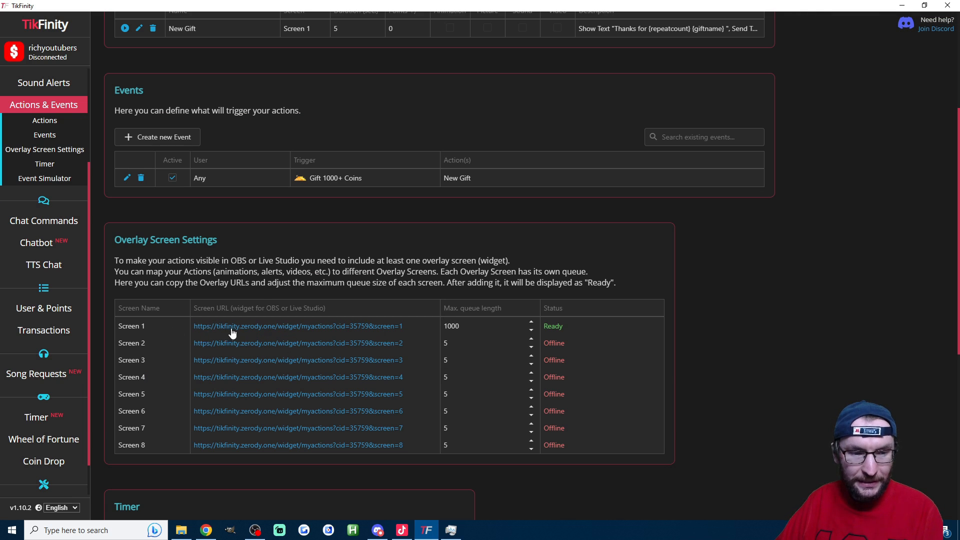
left_click(297, 325)
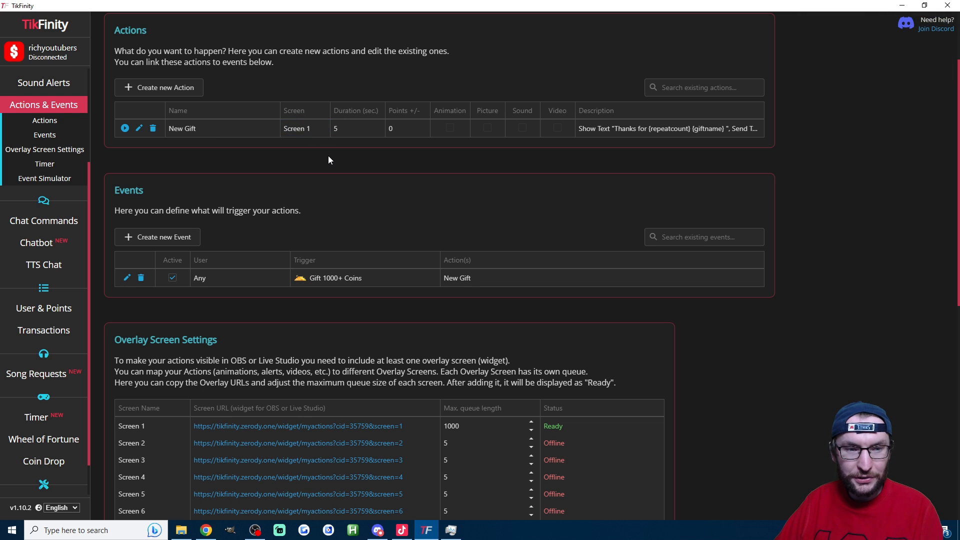
scroll("down", 3)
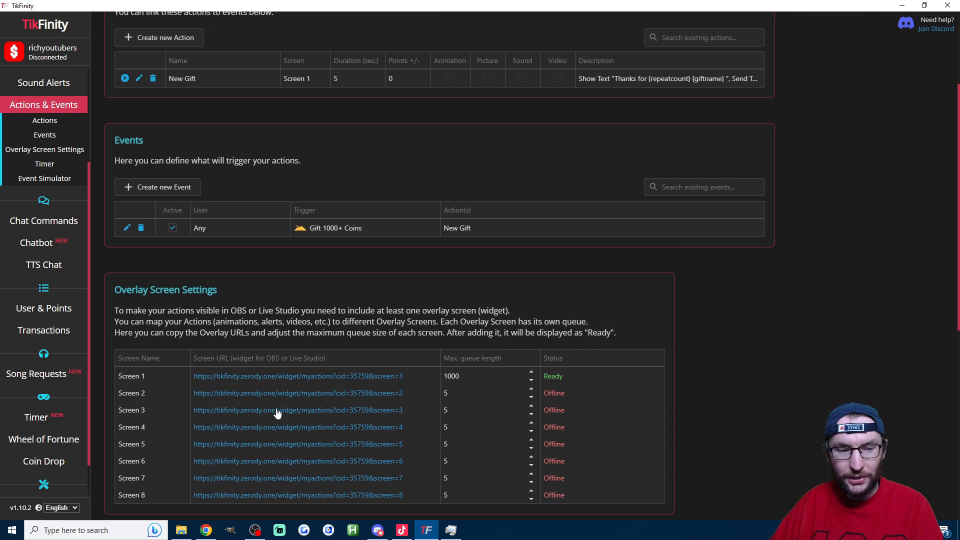
mouse_move(321, 429)
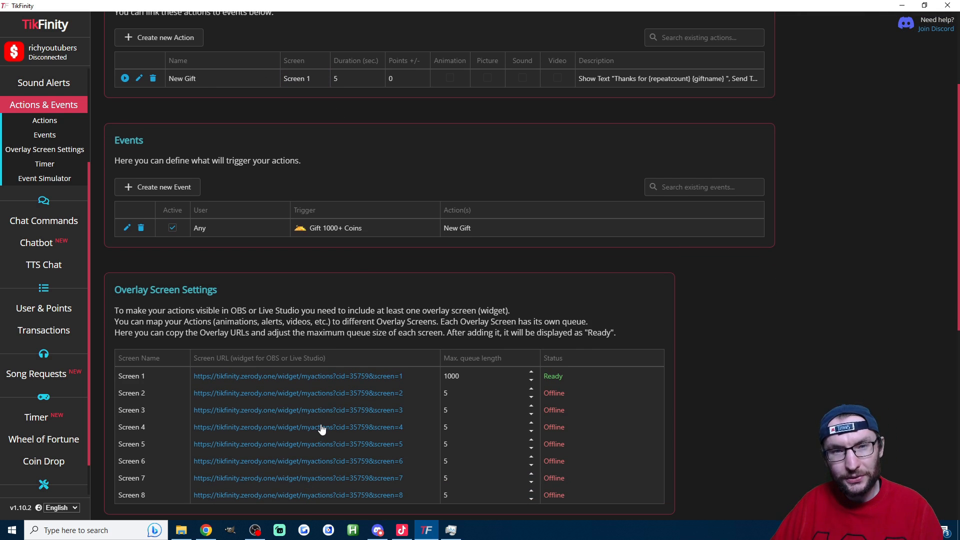
left_click(401, 530)
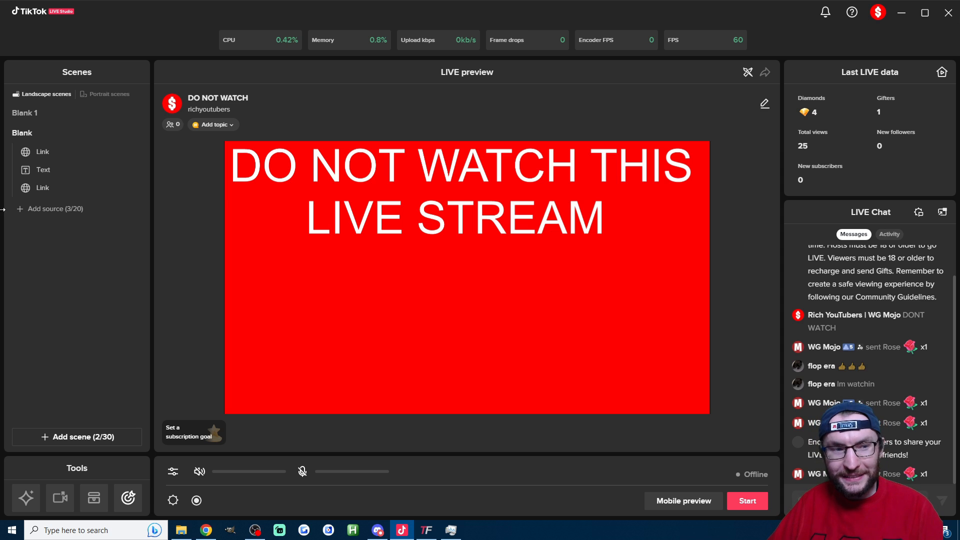
- Add a Link source using the pasted TikFinity Screen 1 widget URL
left_click(55, 208)
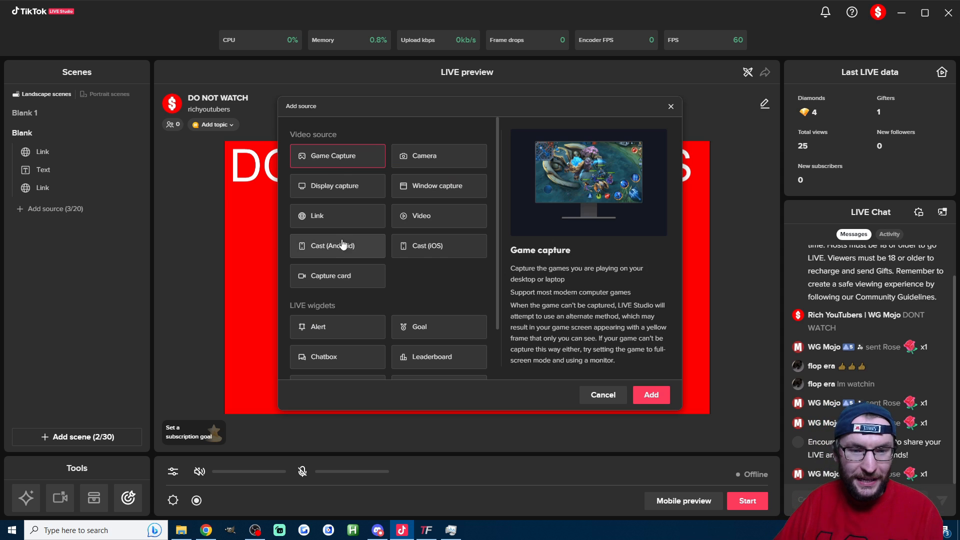
mouse_move(464, 279)
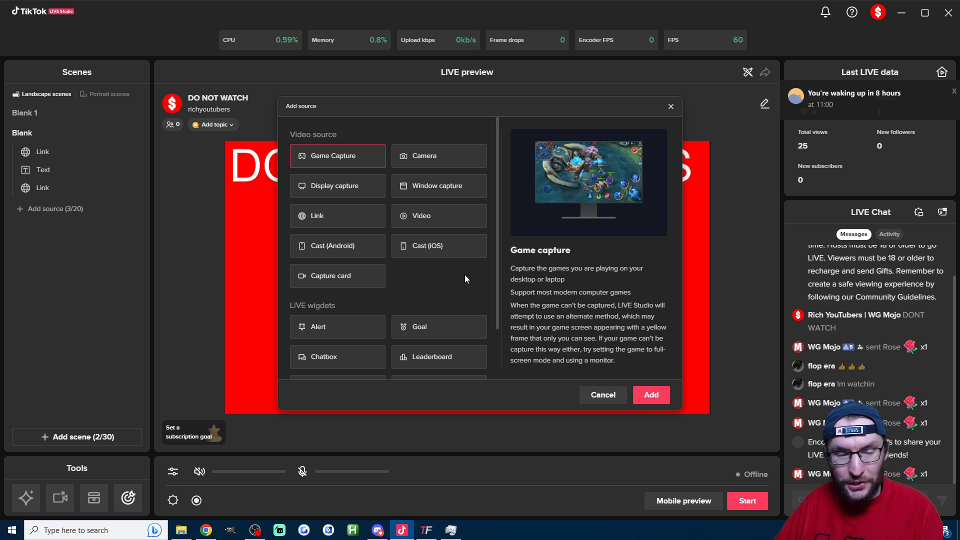
left_click(318, 215)
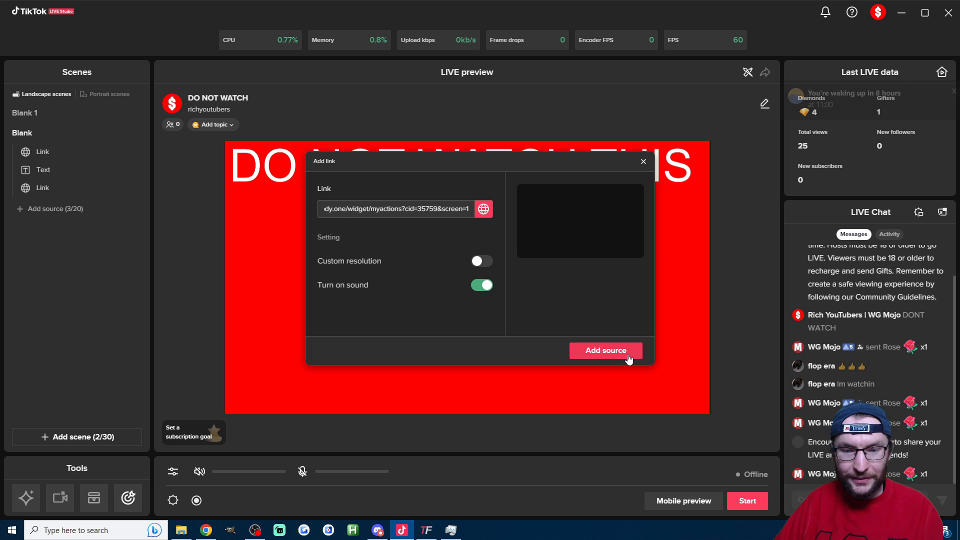
left_click(606, 351)
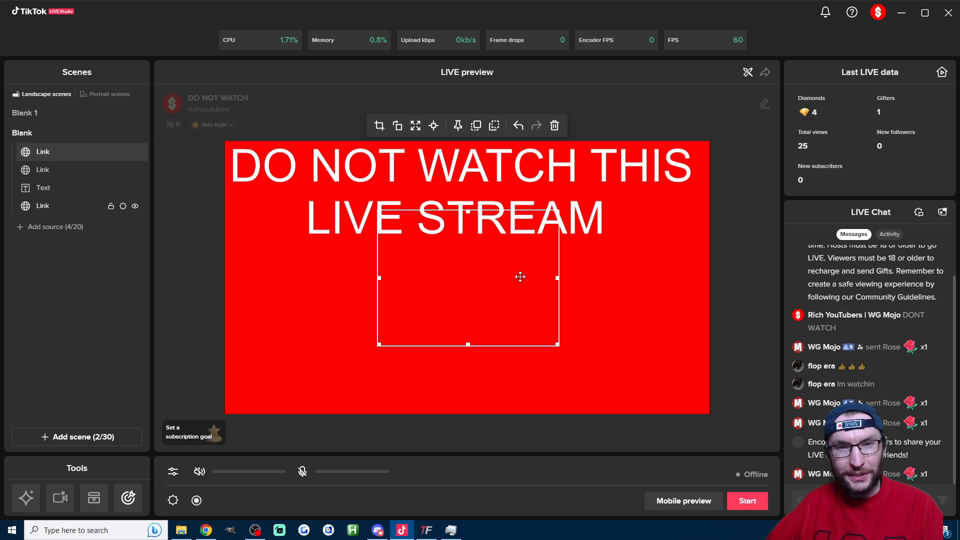
mouse_move(780, 207)
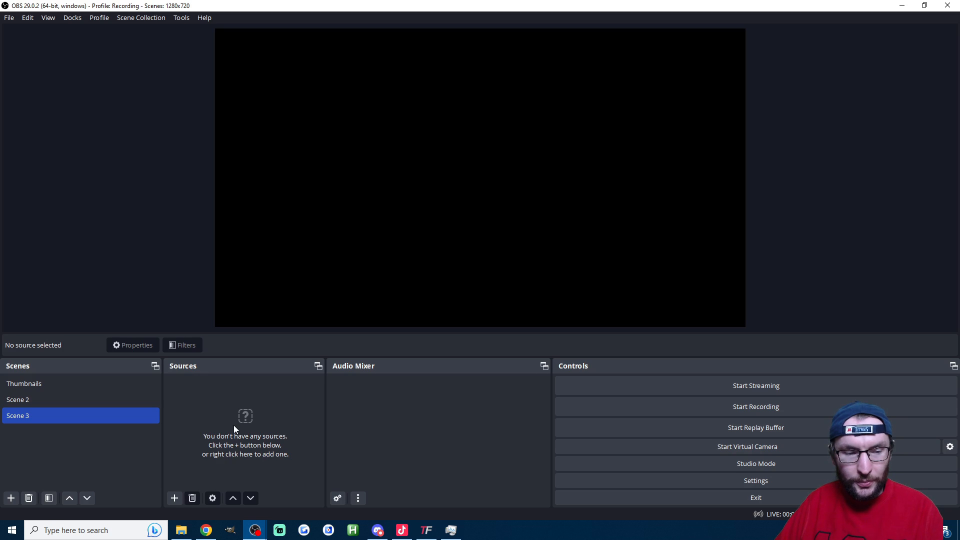
- Add an OBS browser source named 'Screen 1' to Scene 3 with the TikFinity widget URL
left_click(174, 498)
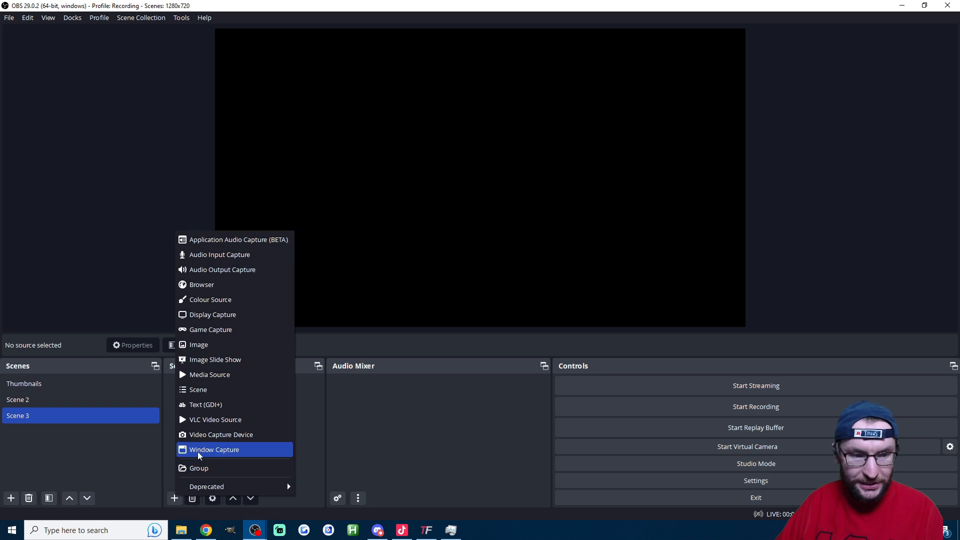
left_click(201, 284)
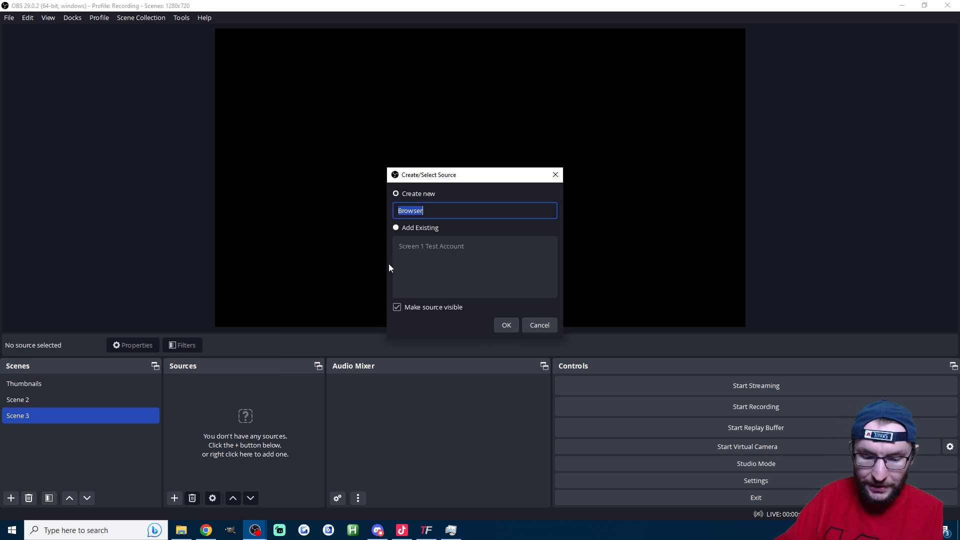
type("S")
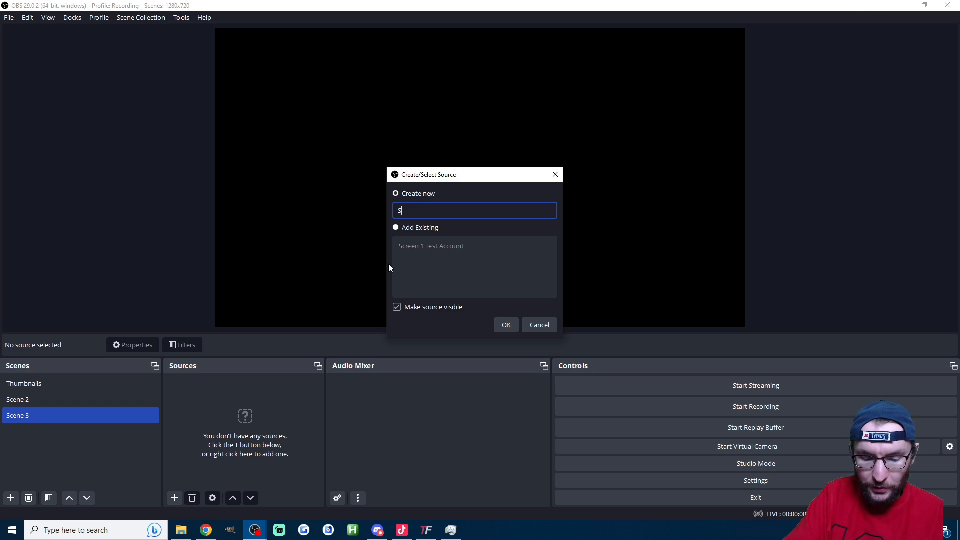
left_click(505, 325)
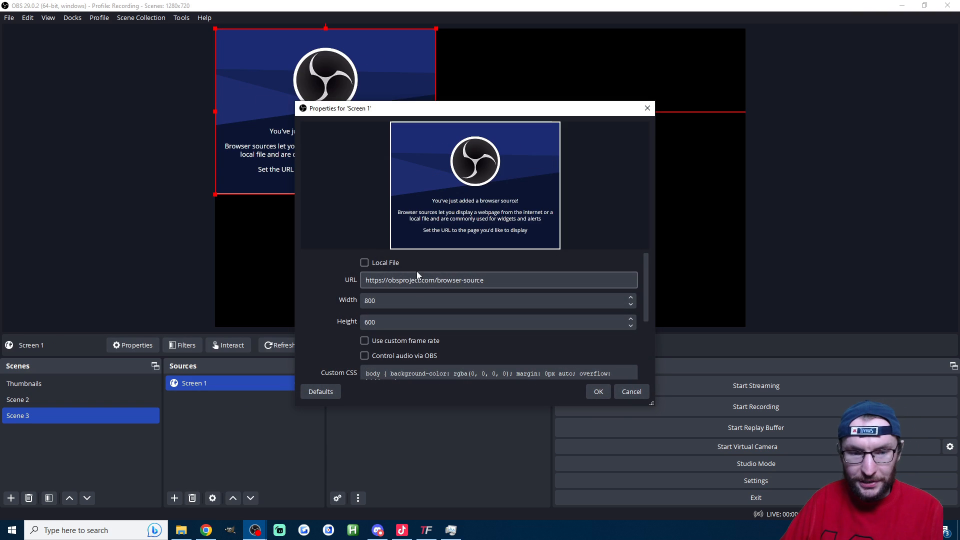
scroll("down", 3)
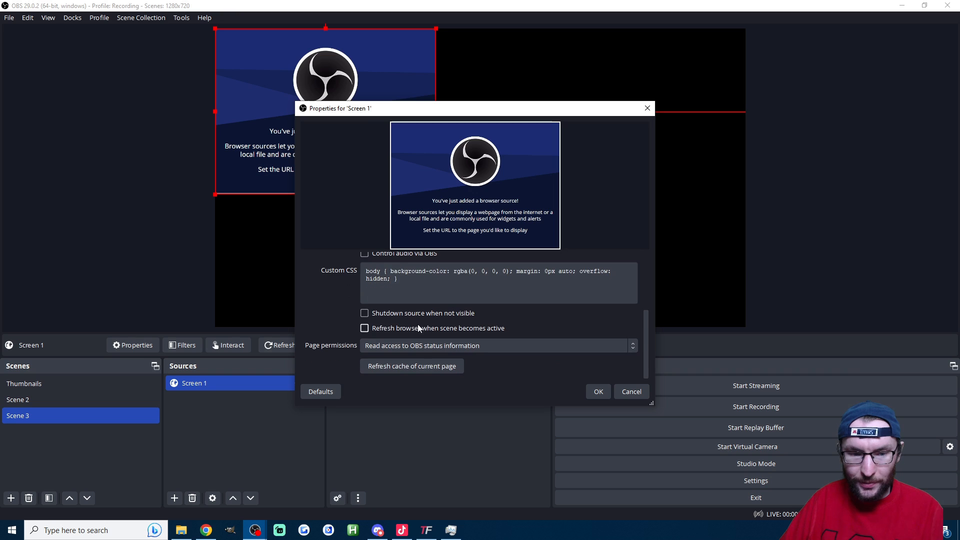
left_click(365, 313)
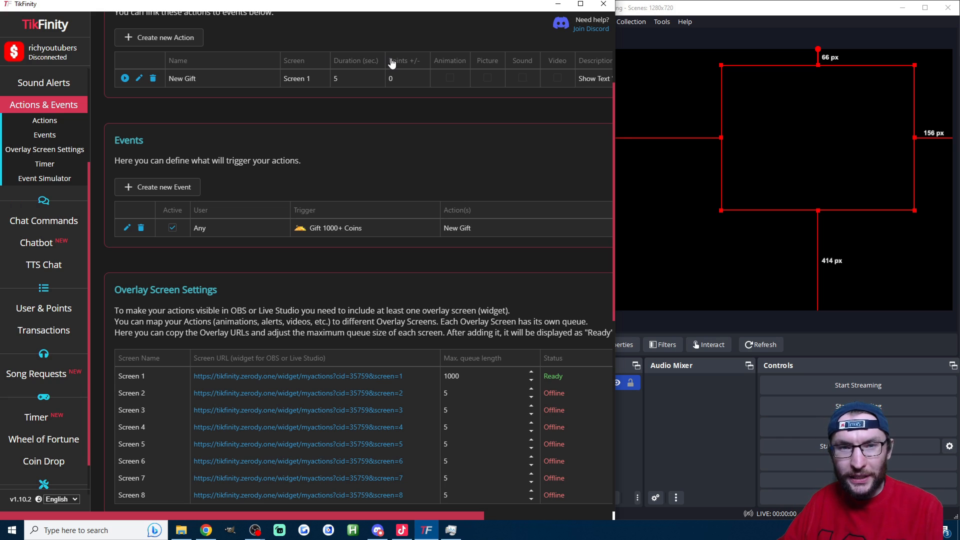
mouse_move(358, 152)
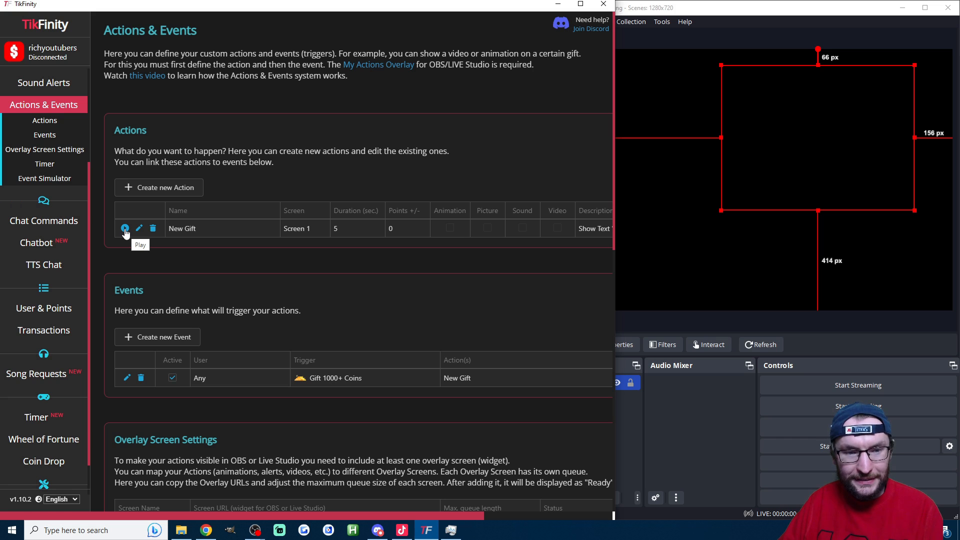
- Simulate a 1,000-coin Gold Mine gift from TikFinity's Event Simulator
scroll("down", 3)
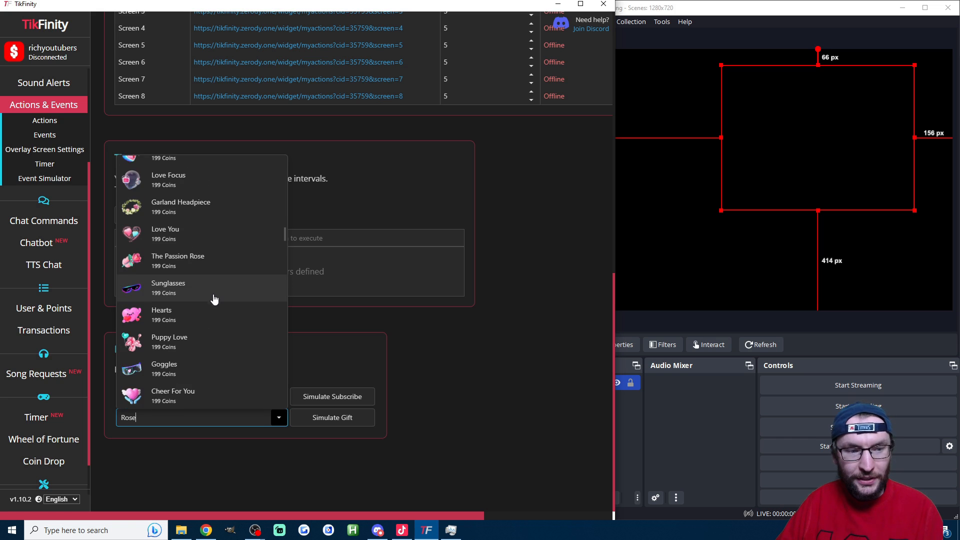
scroll("down", 3)
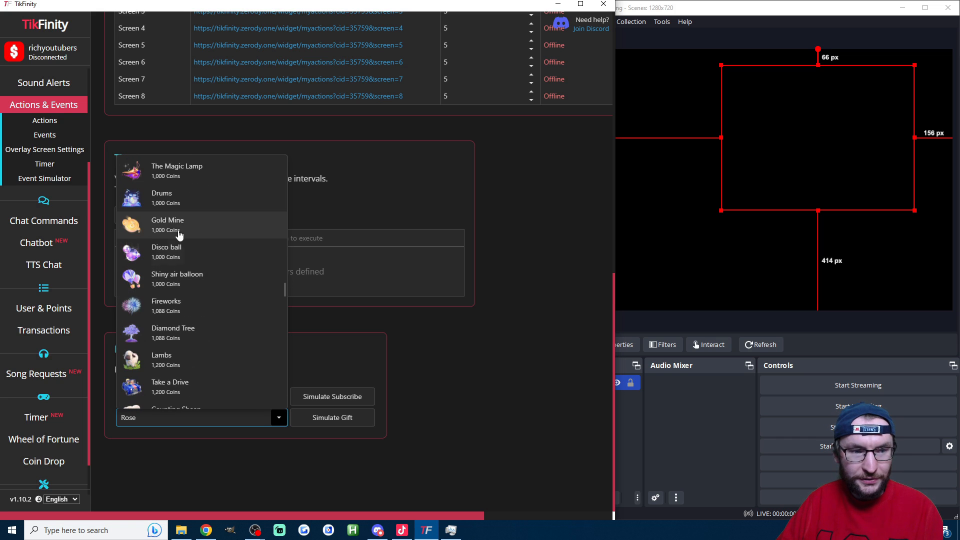
left_click(167, 224)
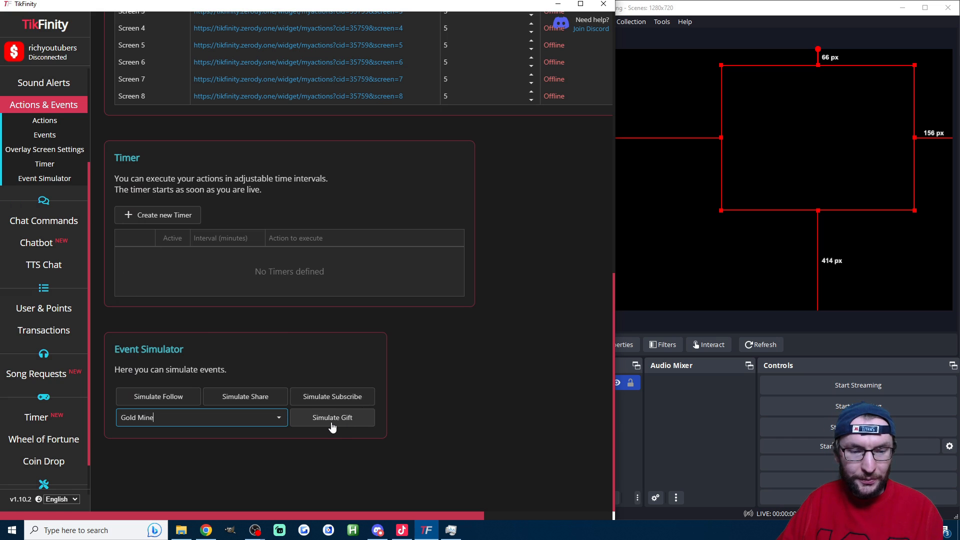
left_click(332, 417)
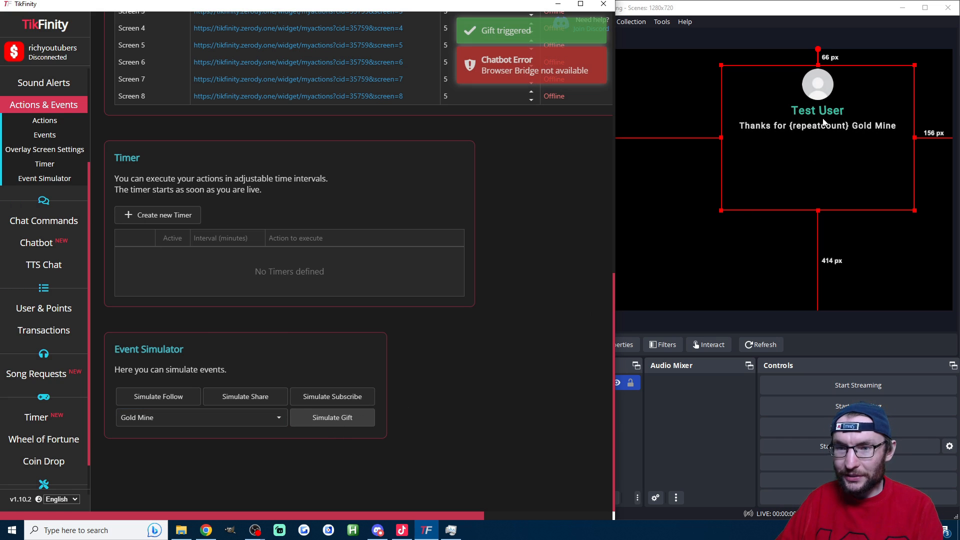
mouse_move(871, 160)
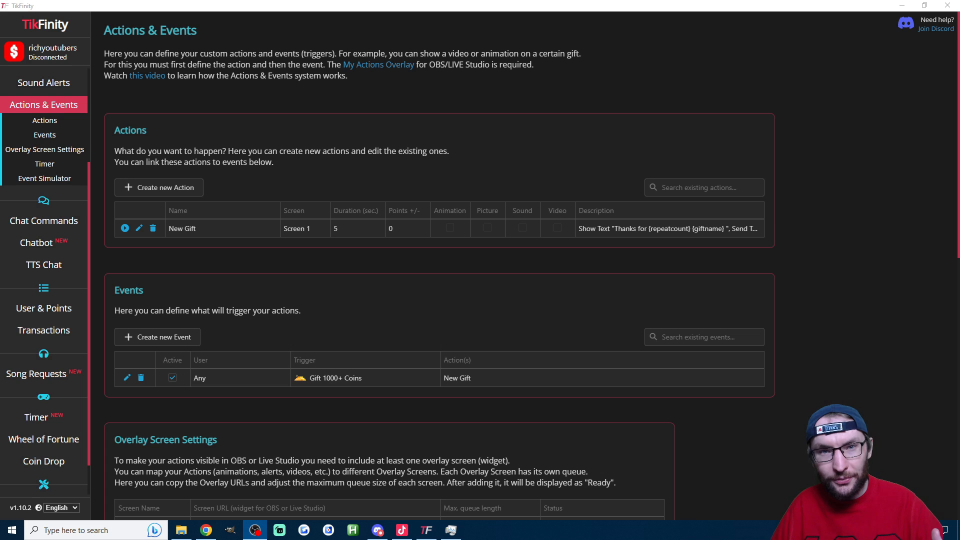
mouse_move(138, 358)
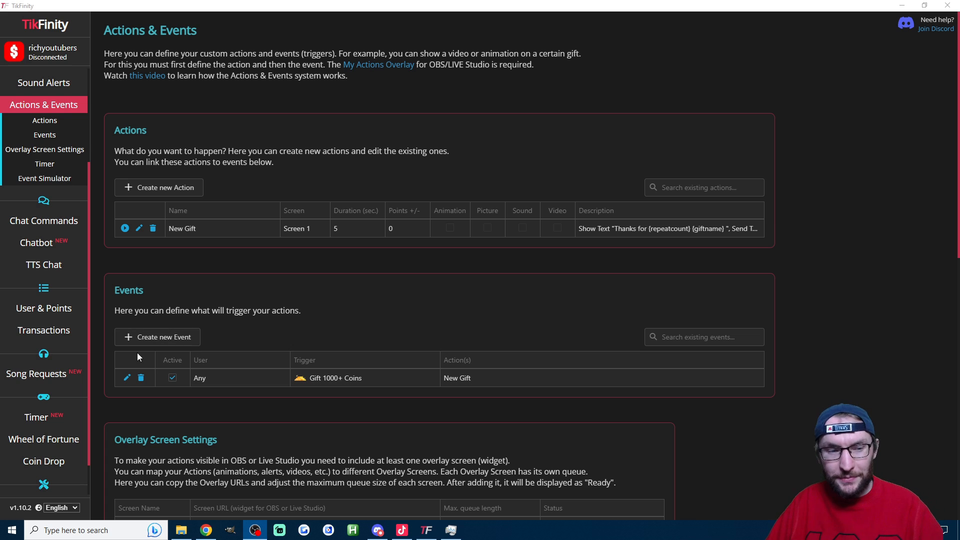
- View the Gold Mine thank-you in the Chatbot message log, then show the chat screenshot full screen
left_click(156, 336)
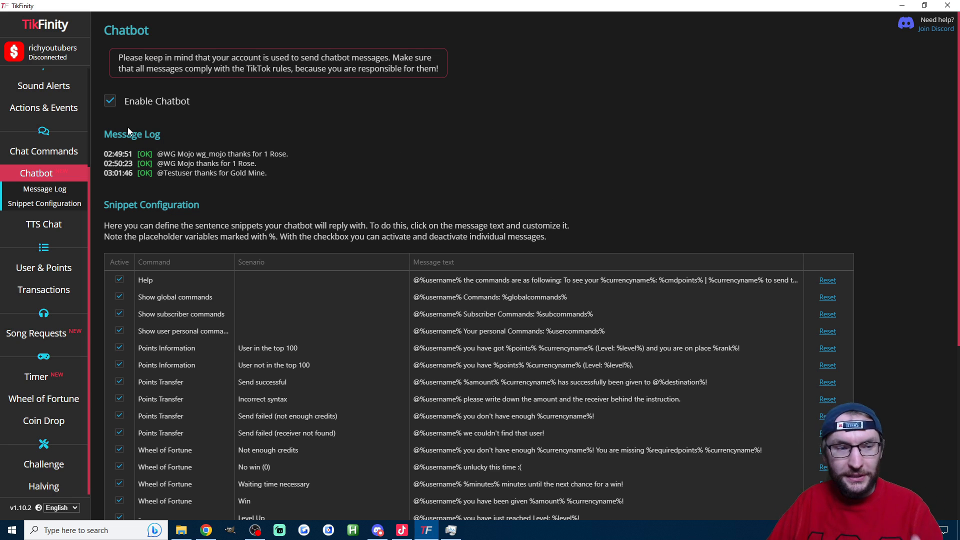
mouse_move(284, 178)
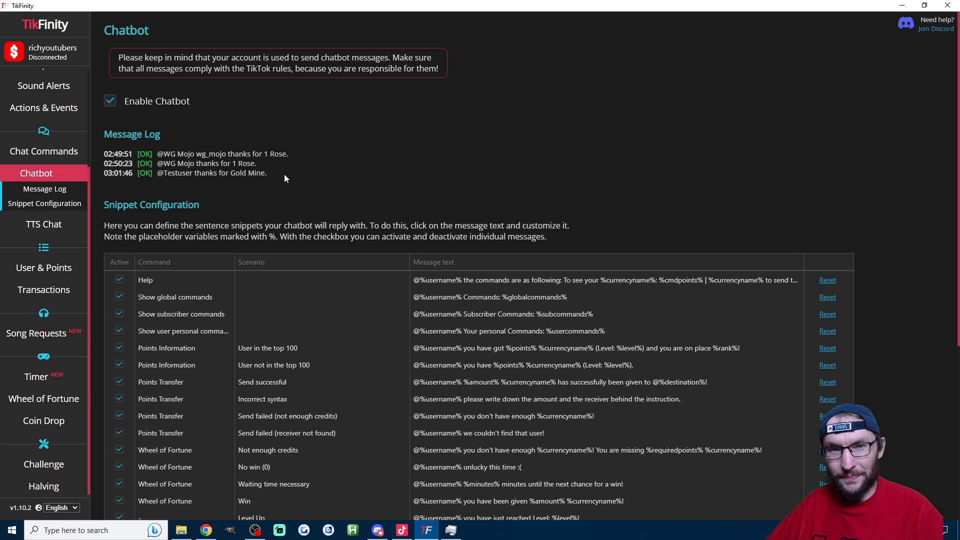
key("f11")
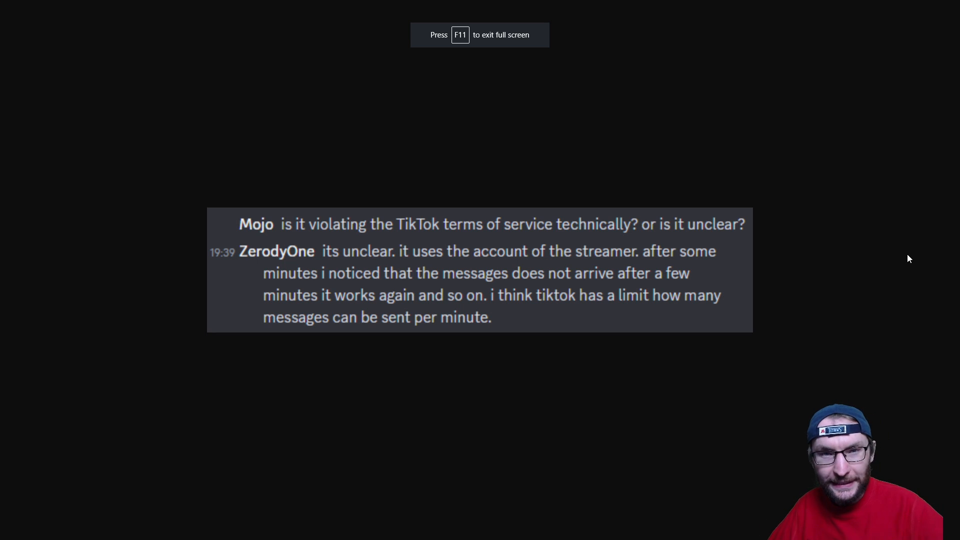